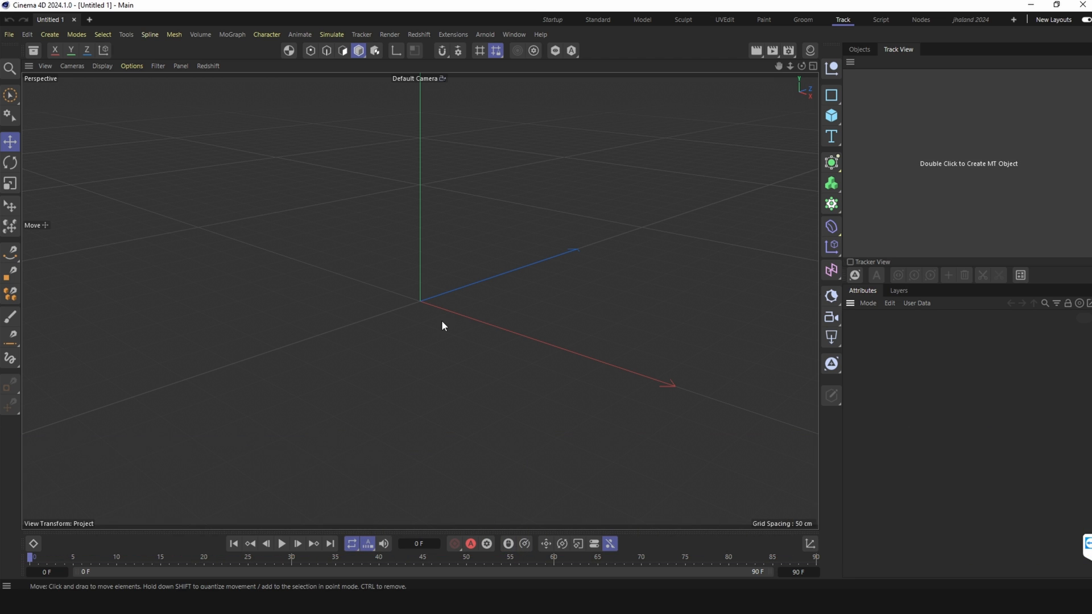
{"action": "mouse_move", "coordinate": [389, 112]}
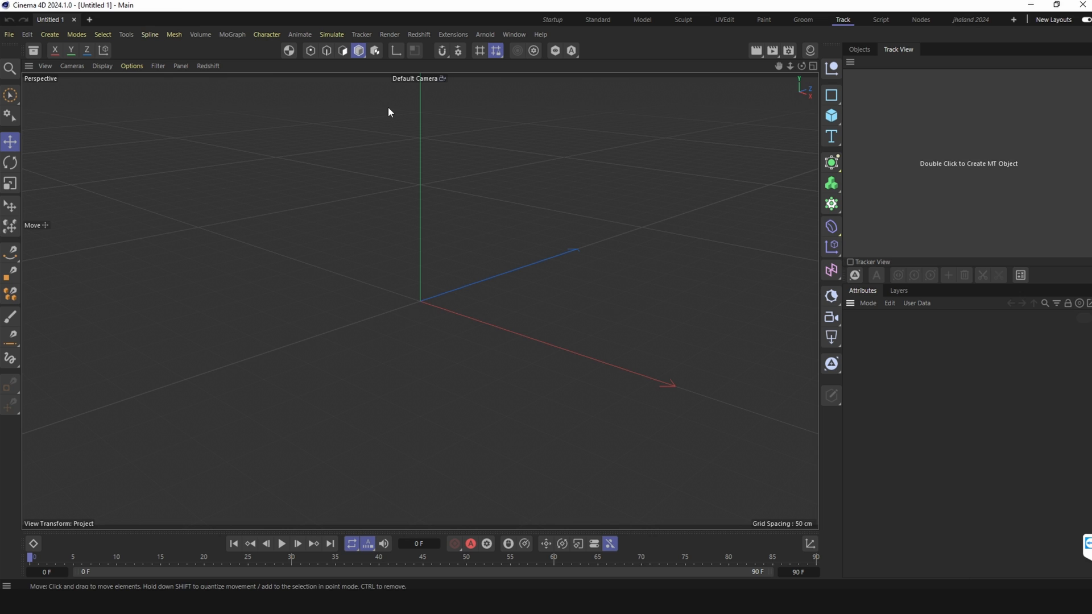
{"action": "mouse_move", "coordinate": [361, 34]}
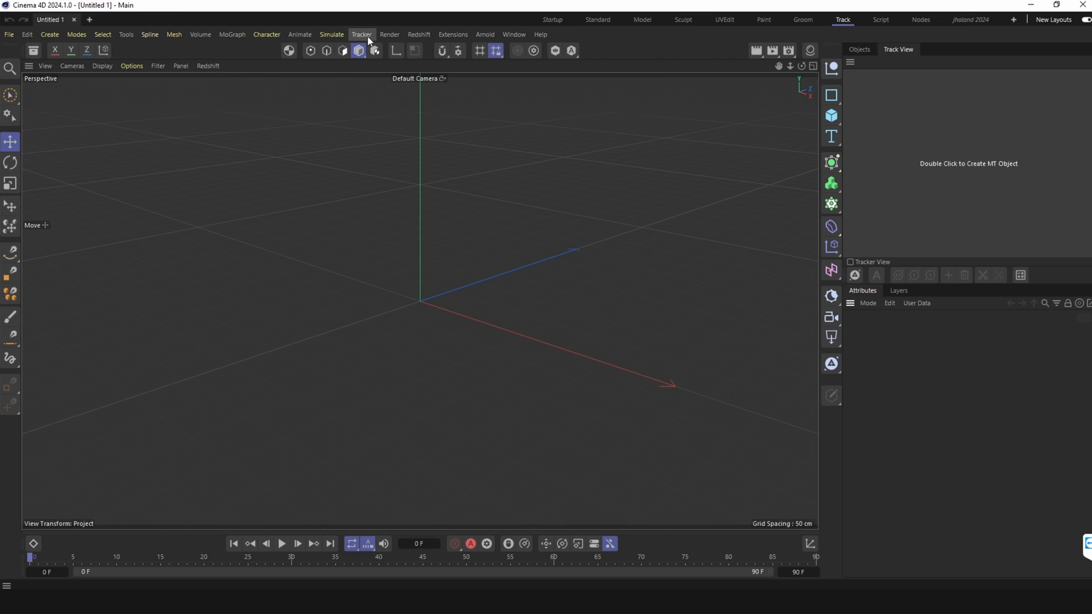
Open the Tracker menu to show the Motion Tracker commands in the empty scene.
{"action": "left_click", "coordinate": [362, 34]}
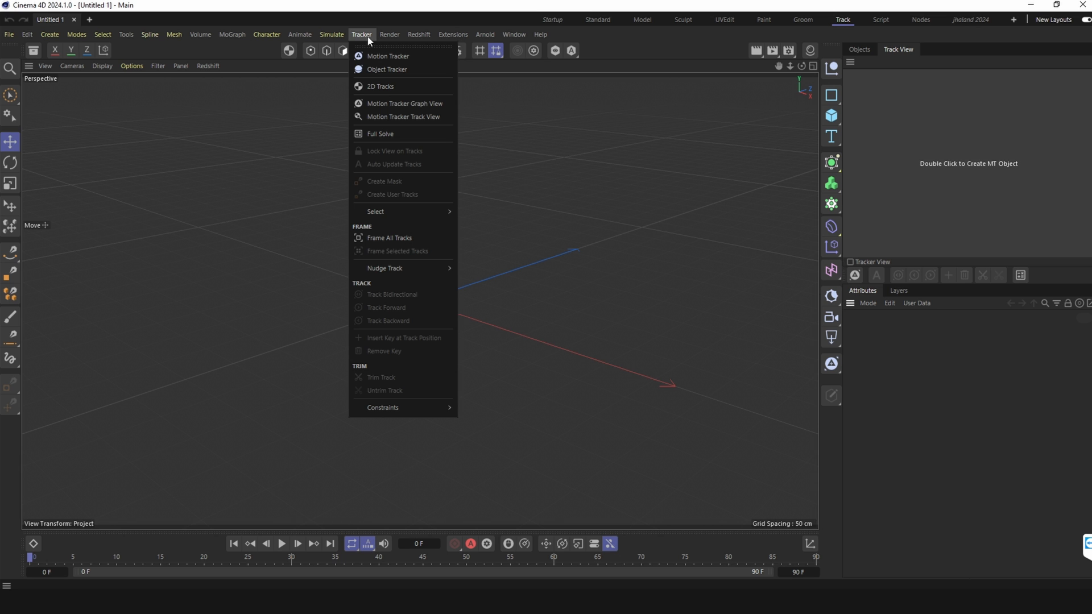
{"action": "mouse_move", "coordinate": [389, 56]}
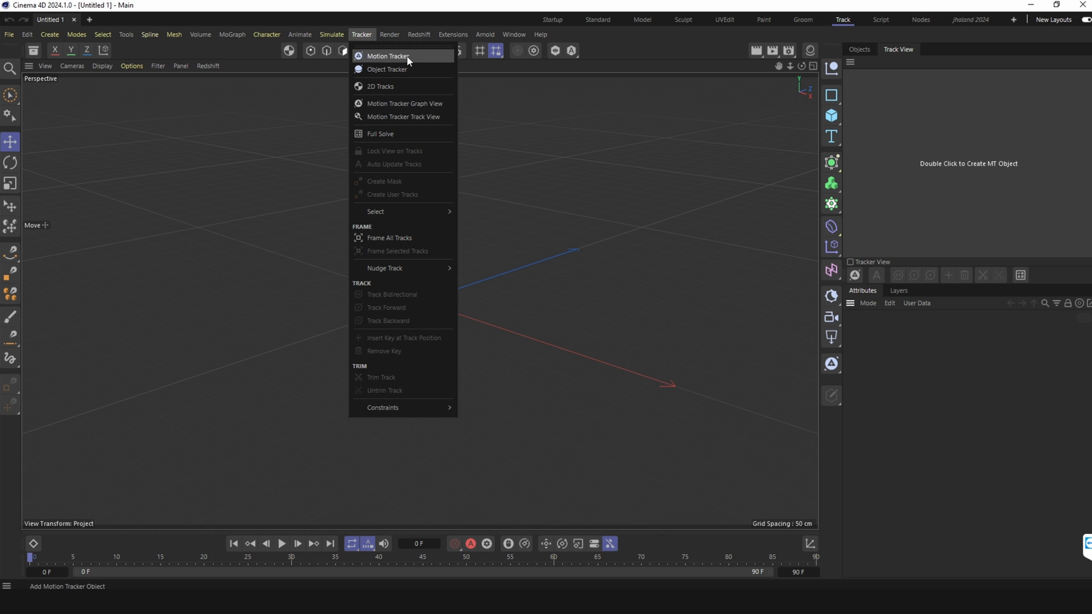
Add a Motion Tracker object to the scene from the Tracker menu.
{"action": "left_click", "coordinate": [387, 56]}
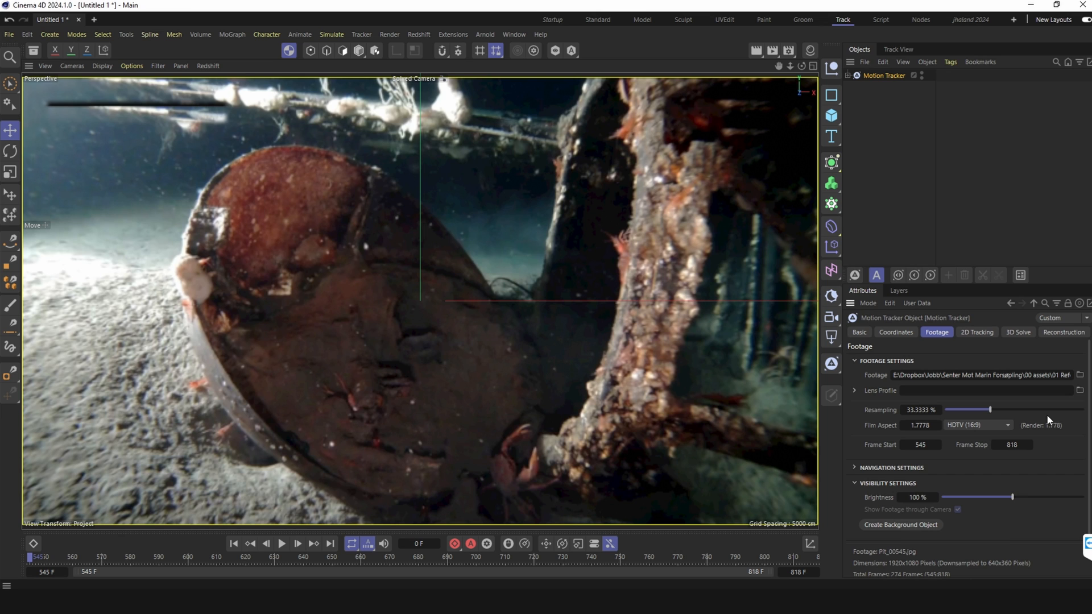
{"action": "mouse_move", "coordinate": [996, 413]}
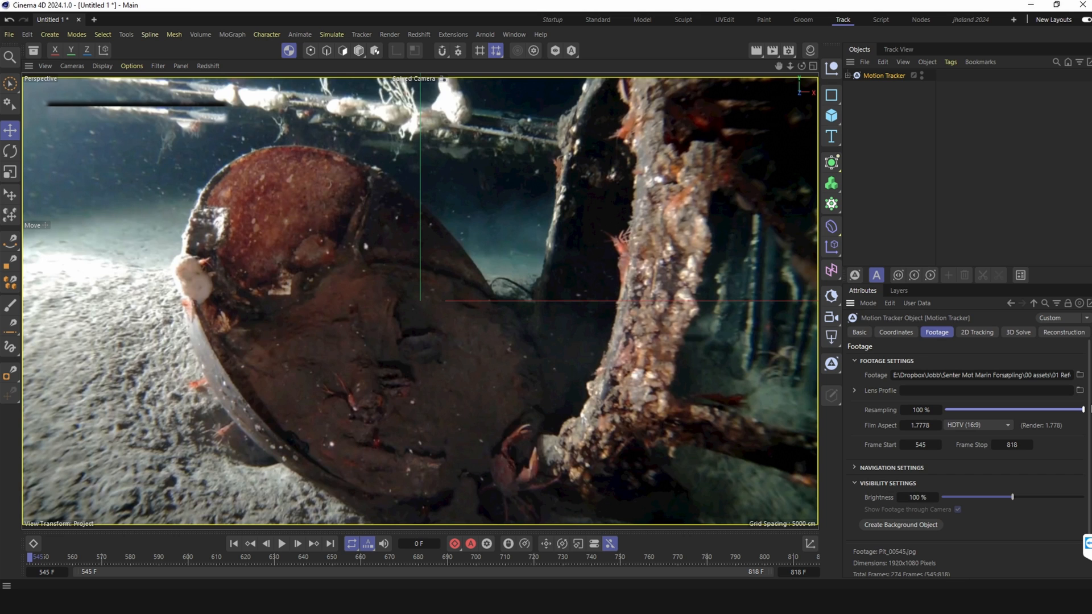
{"action": "mouse_move", "coordinate": [1057, 418]}
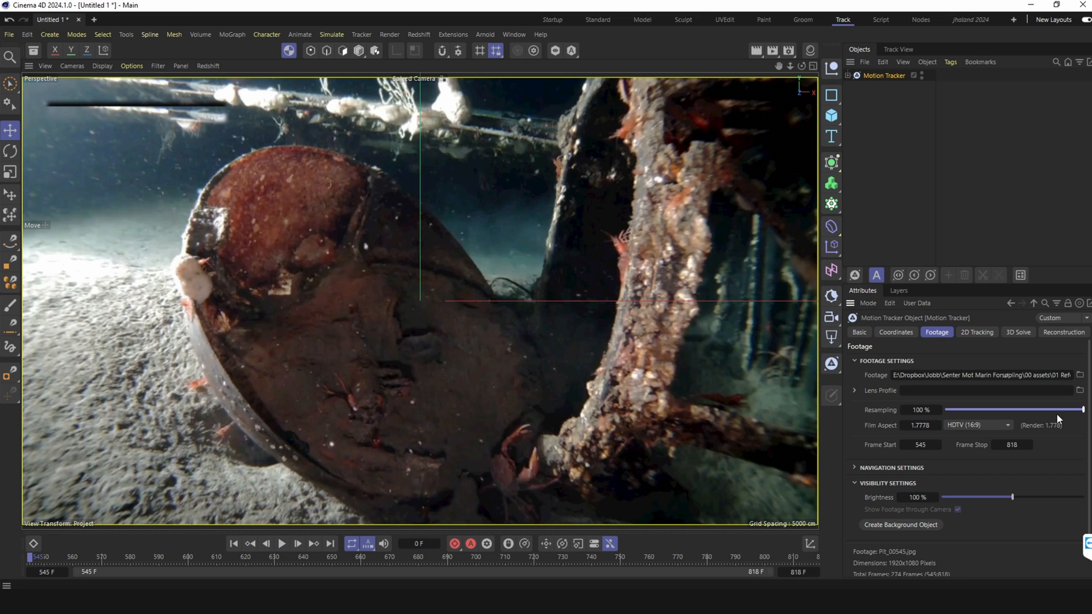
{"action": "mouse_move", "coordinate": [902, 450]}
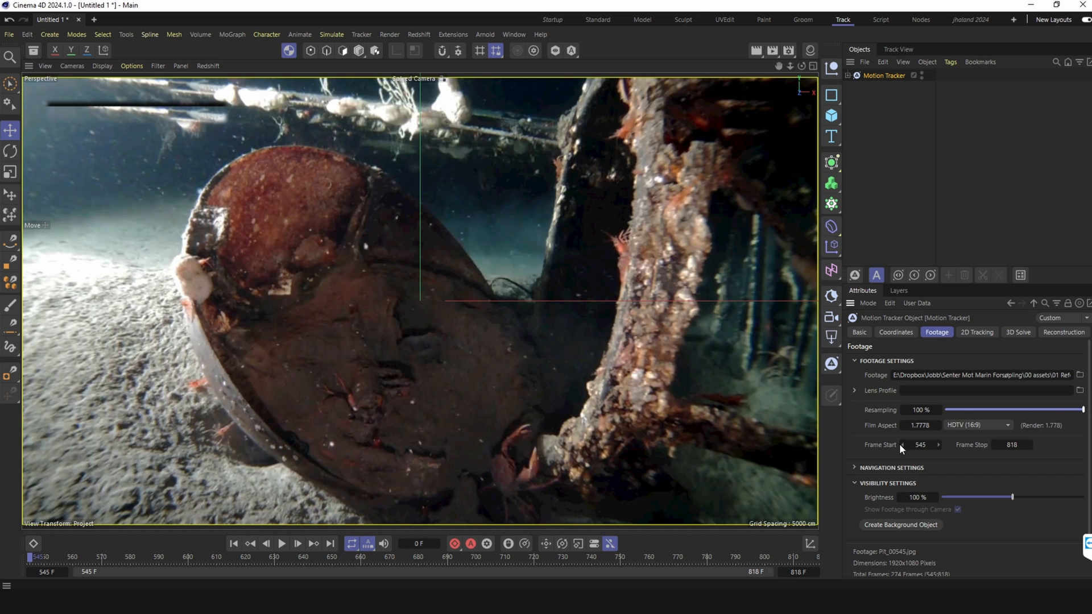
Create automatic 2D tracks (10000) and play the footage through to check them.
{"action": "left_click", "coordinate": [976, 332]}
{"action": "type", "text": "1000100"}
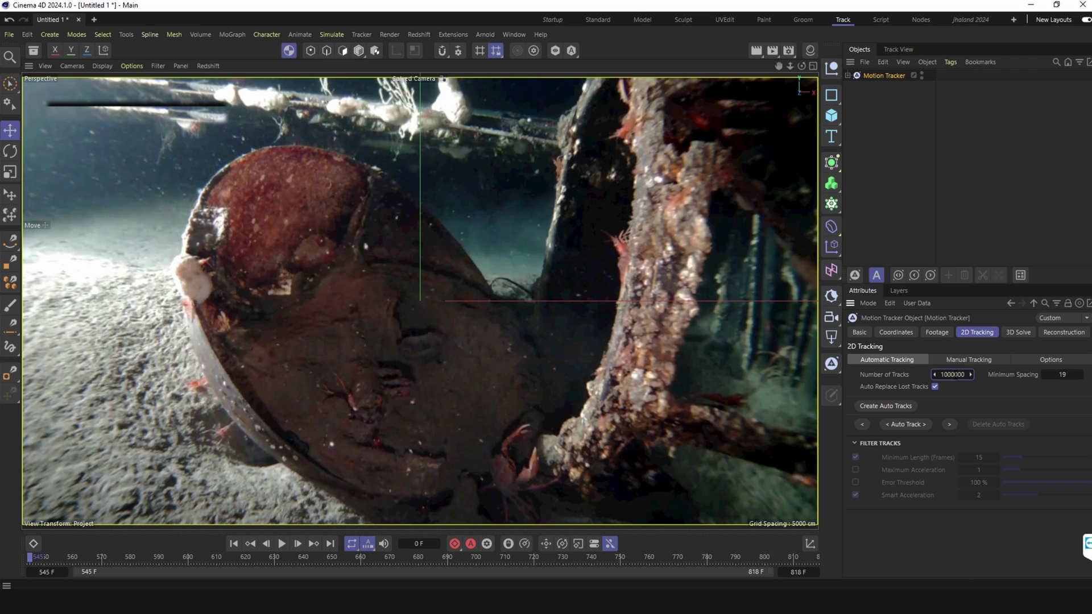
{"action": "left_click", "coordinate": [885, 406]}
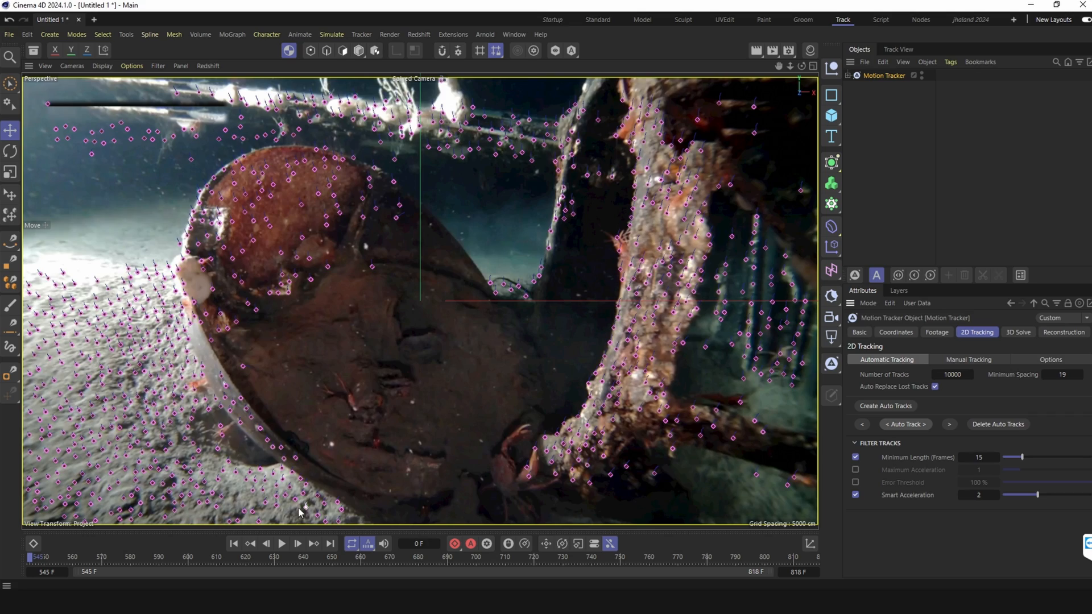
{"action": "left_click", "coordinate": [282, 544]}
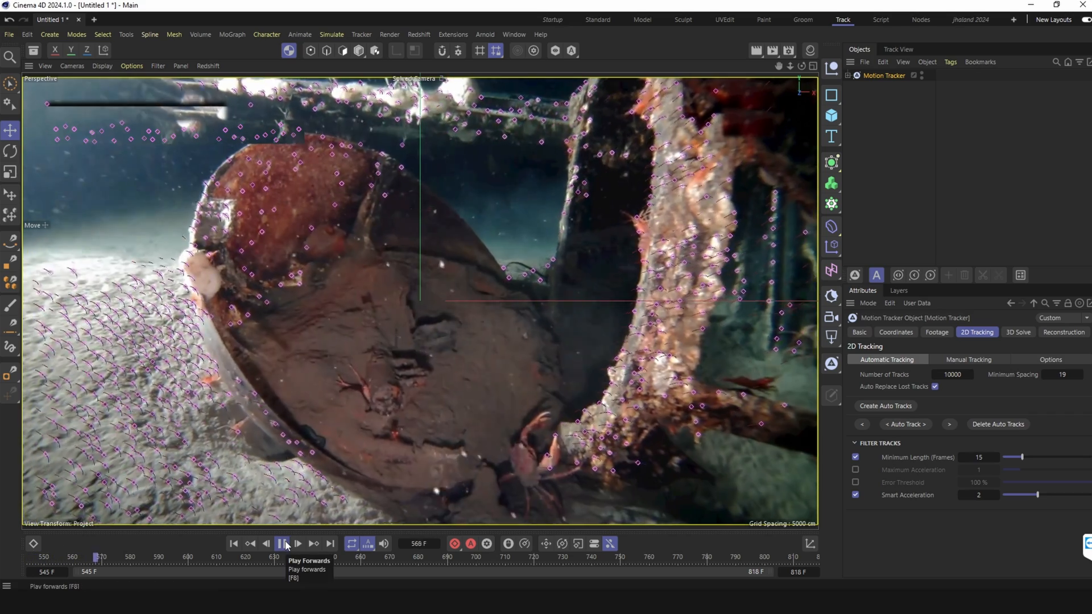
{"action": "left_click", "coordinate": [283, 543]}
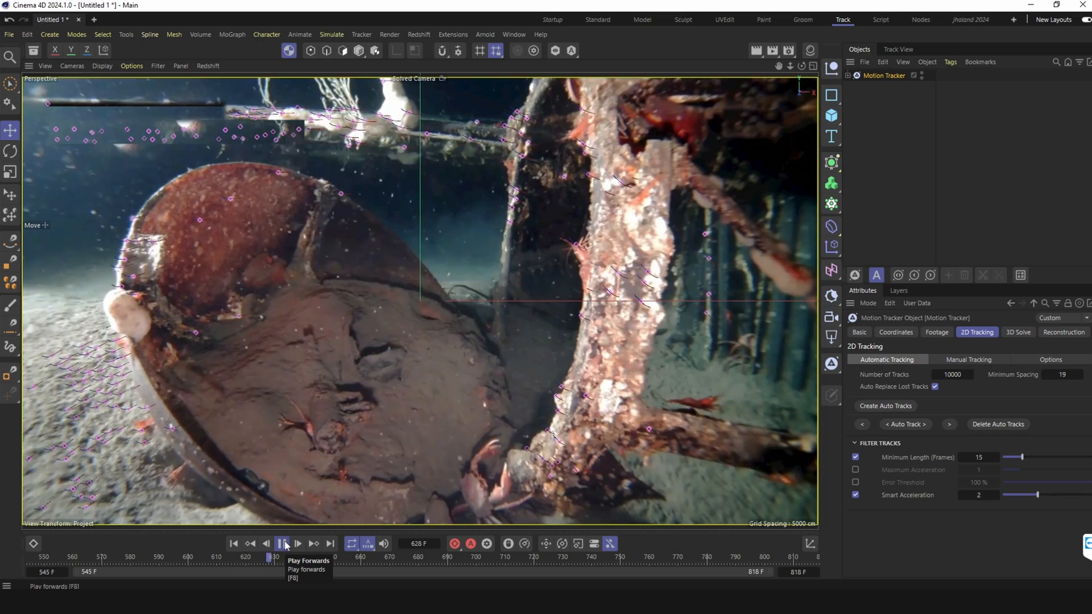
{"action": "left_click", "coordinate": [282, 544]}
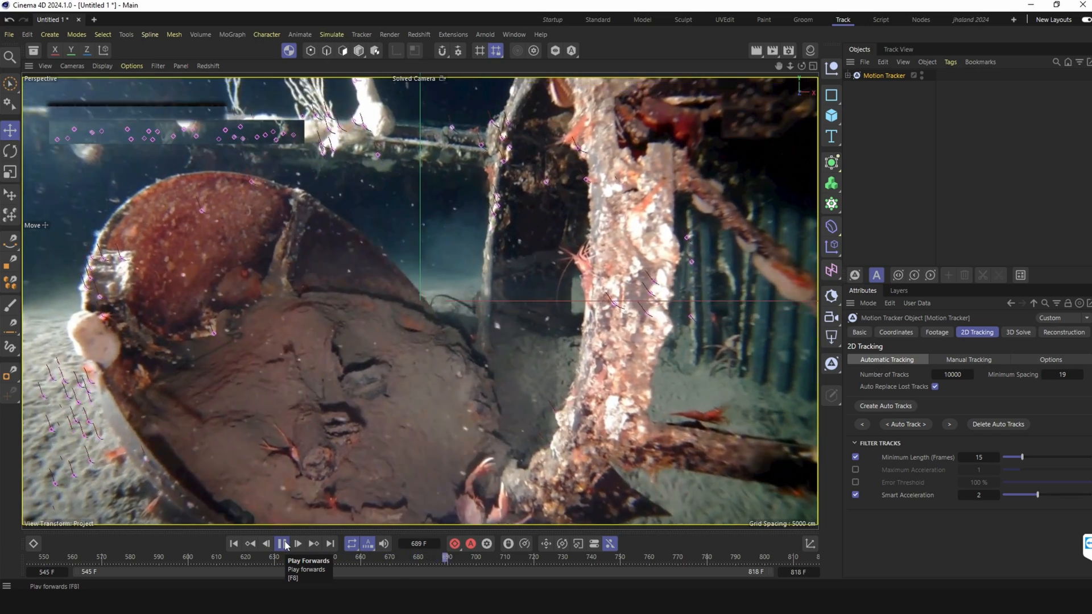
{"action": "left_click", "coordinate": [282, 544]}
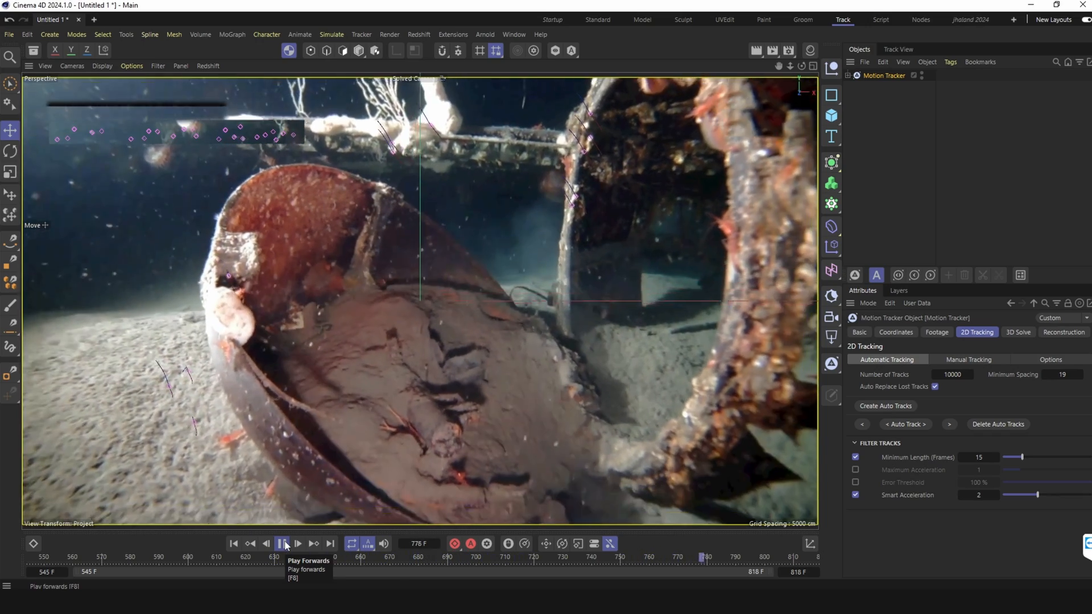
{"action": "left_click", "coordinate": [282, 543]}
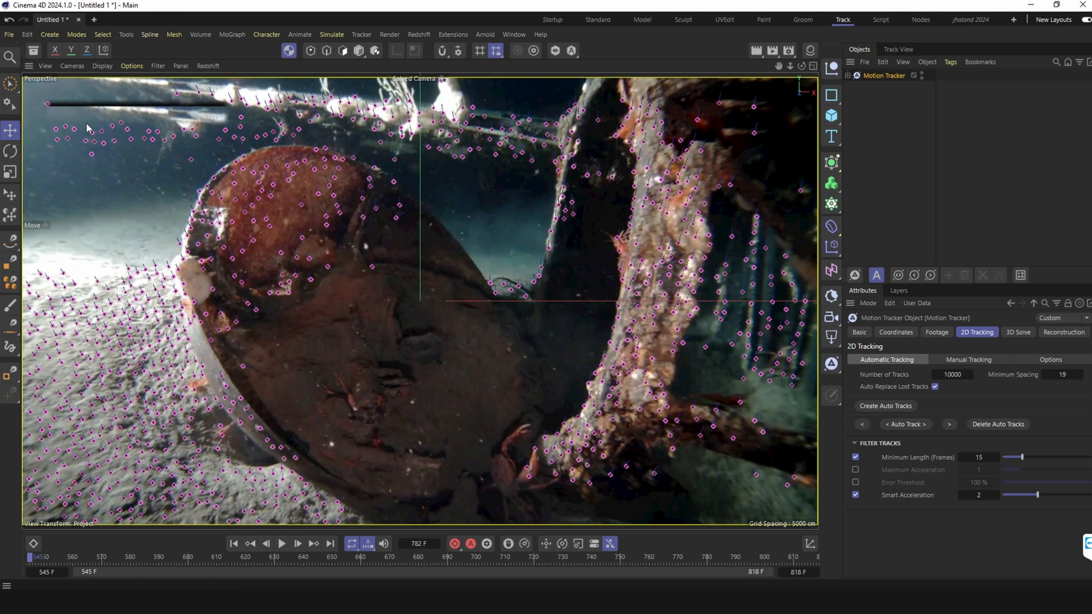
{"action": "mouse_move", "coordinate": [102, 120]}
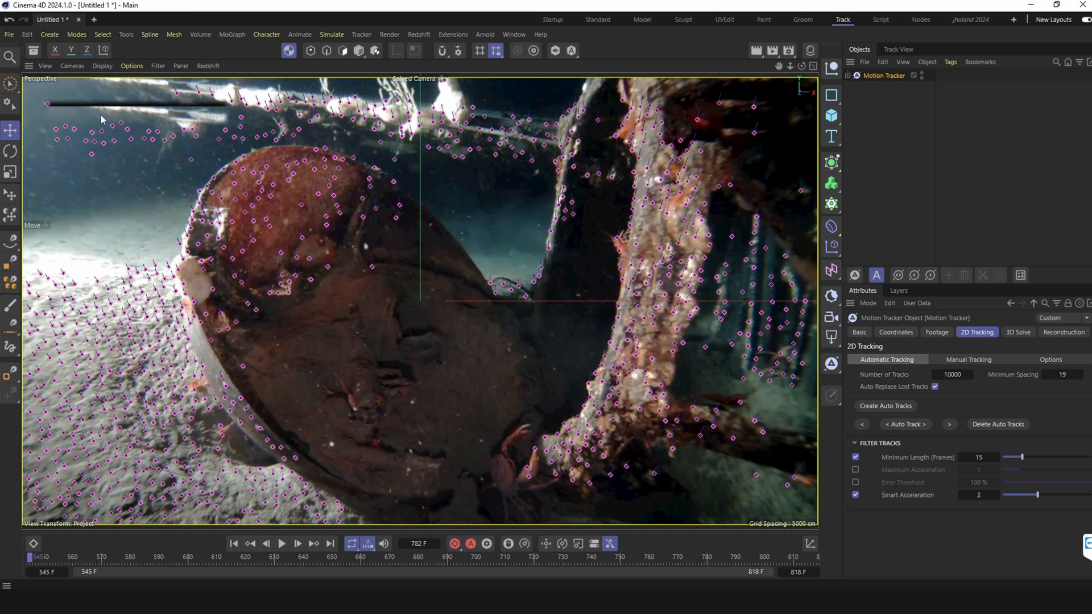
{"action": "mouse_move", "coordinate": [40, 143]}
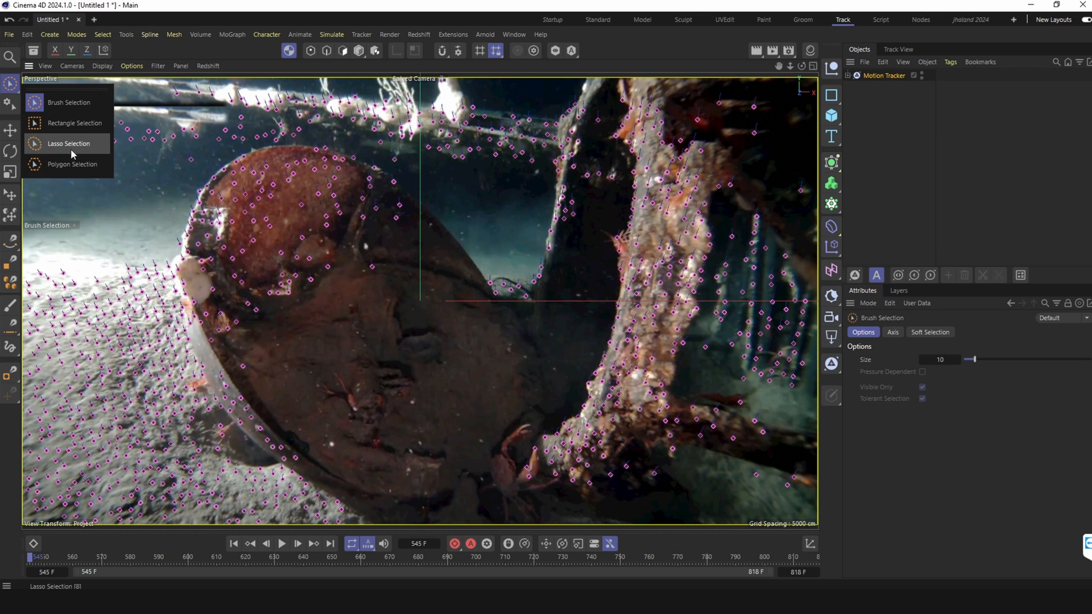
Switch to Lasso Selection, replay the tracked footage, and reselect the Motion Tracker.
{"action": "left_click", "coordinate": [68, 143]}
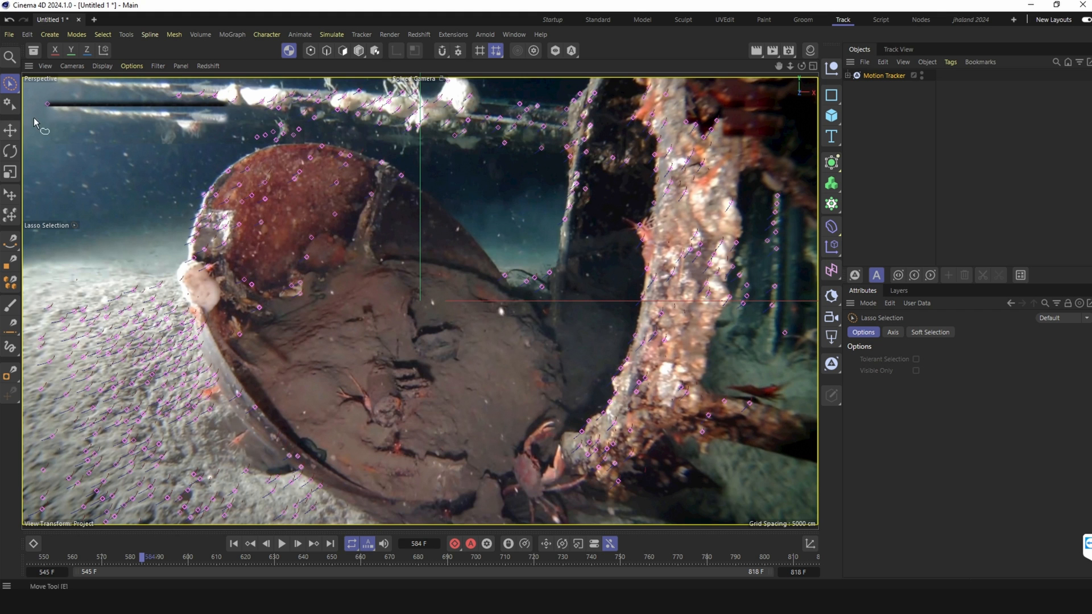
{"action": "left_click", "coordinate": [281, 543]}
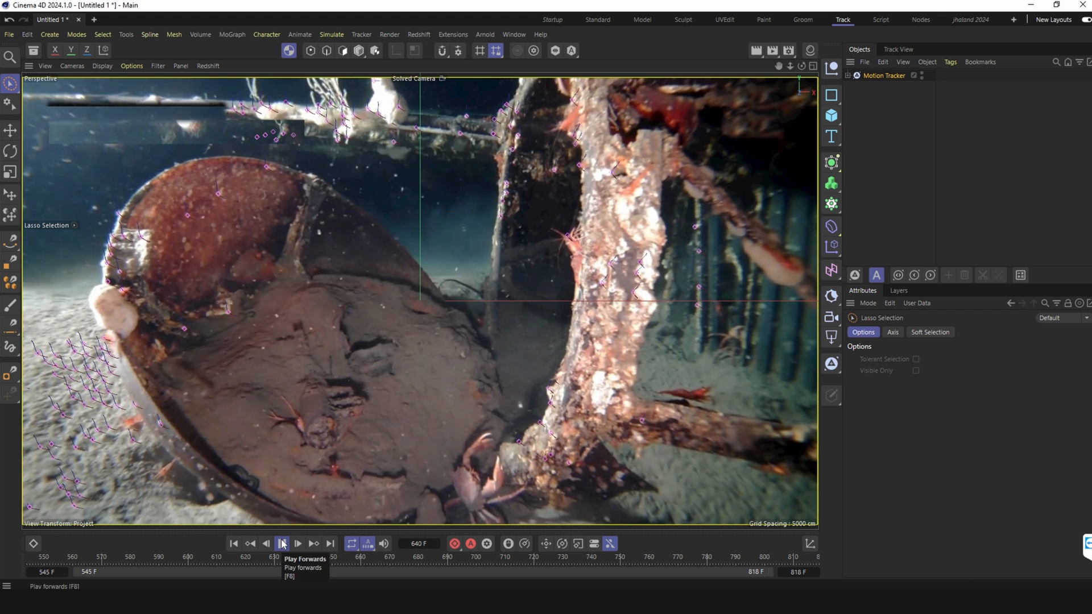
{"action": "left_click", "coordinate": [282, 544]}
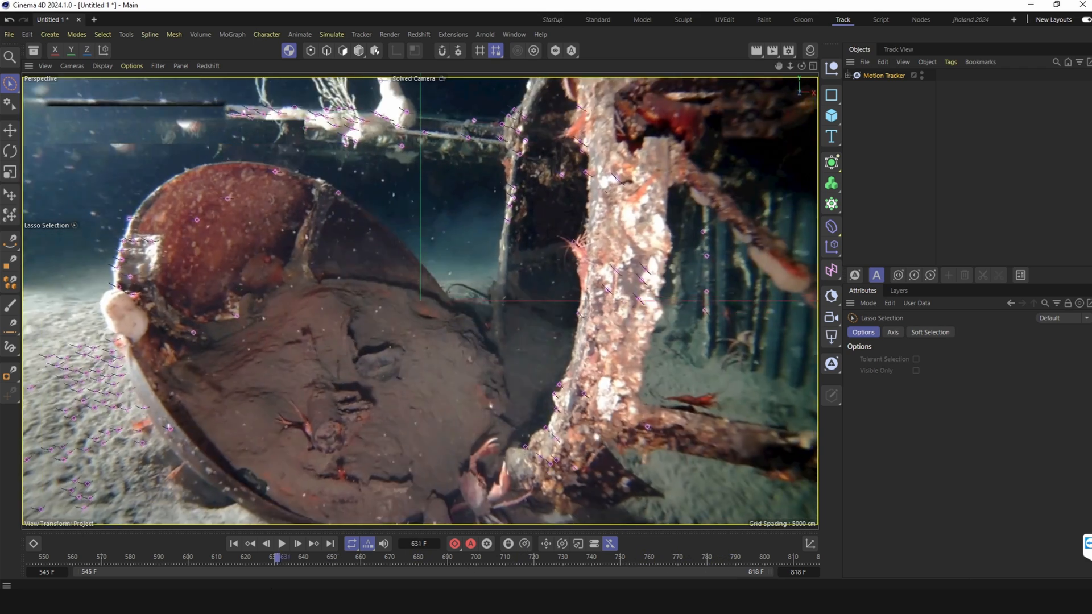
{"action": "left_click", "coordinate": [883, 75]}
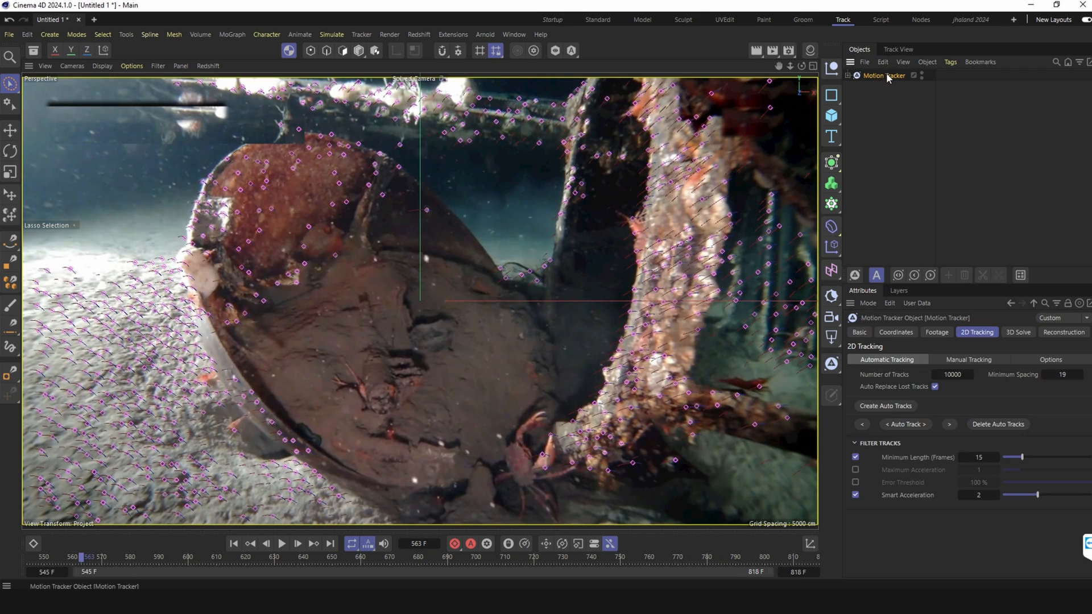
Run the 3D solver and select the resulting Solved Camera.
{"action": "left_click", "coordinate": [1018, 332]}
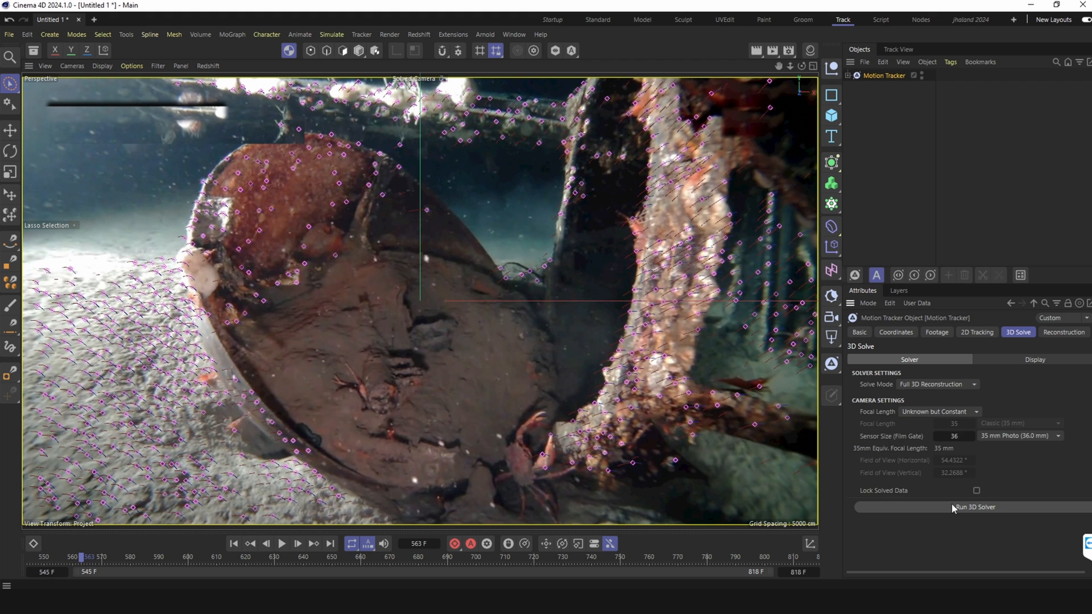
{"action": "left_click", "coordinate": [975, 507]}
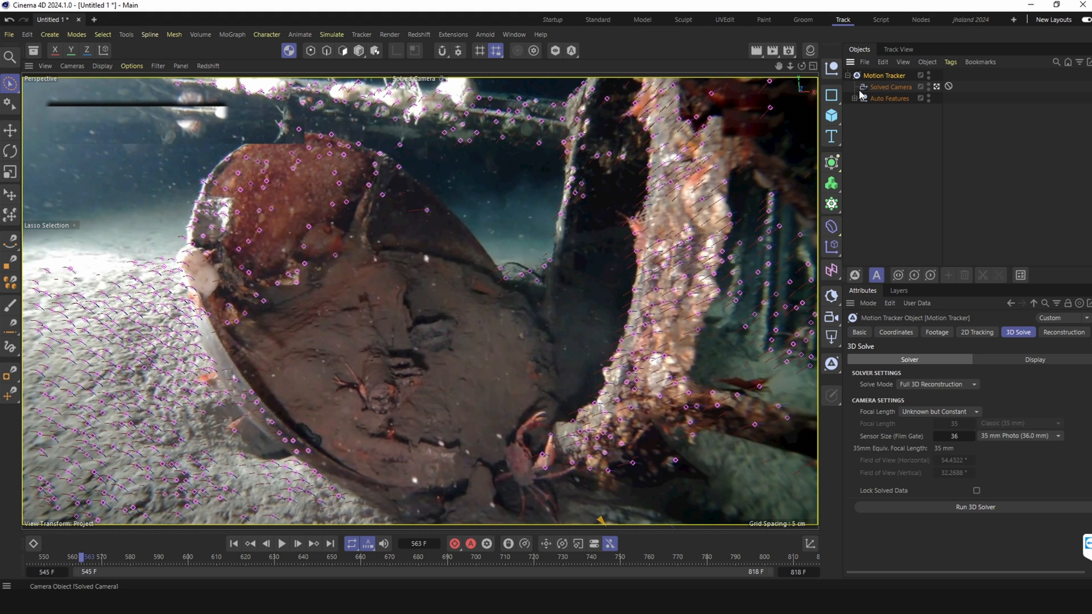
{"action": "left_click", "coordinate": [890, 86]}
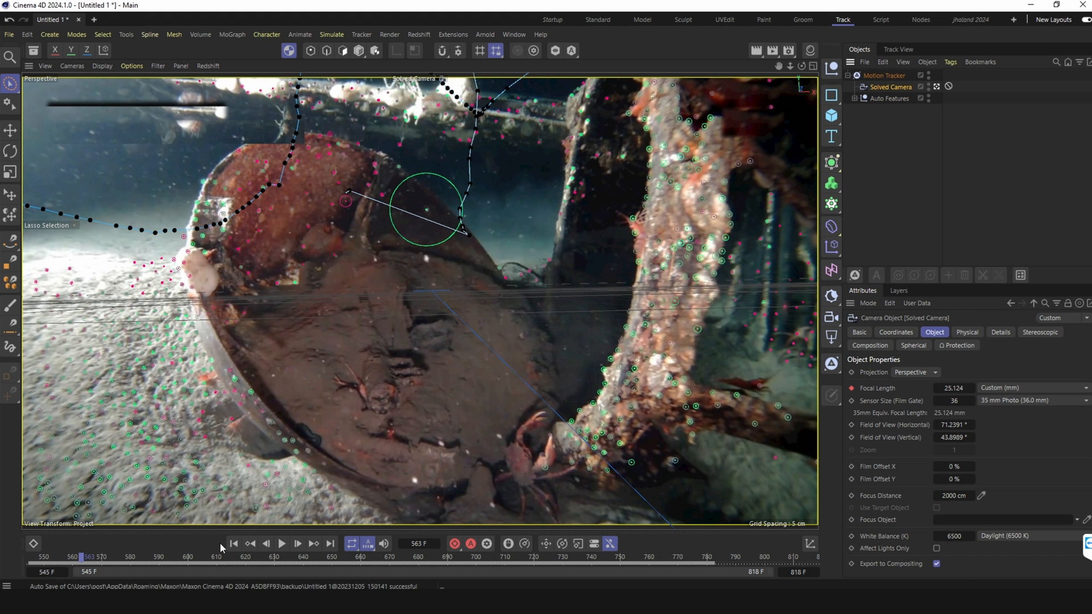
Play the solved footage through, then rewind to the first frame.
{"action": "left_click", "coordinate": [281, 543]}
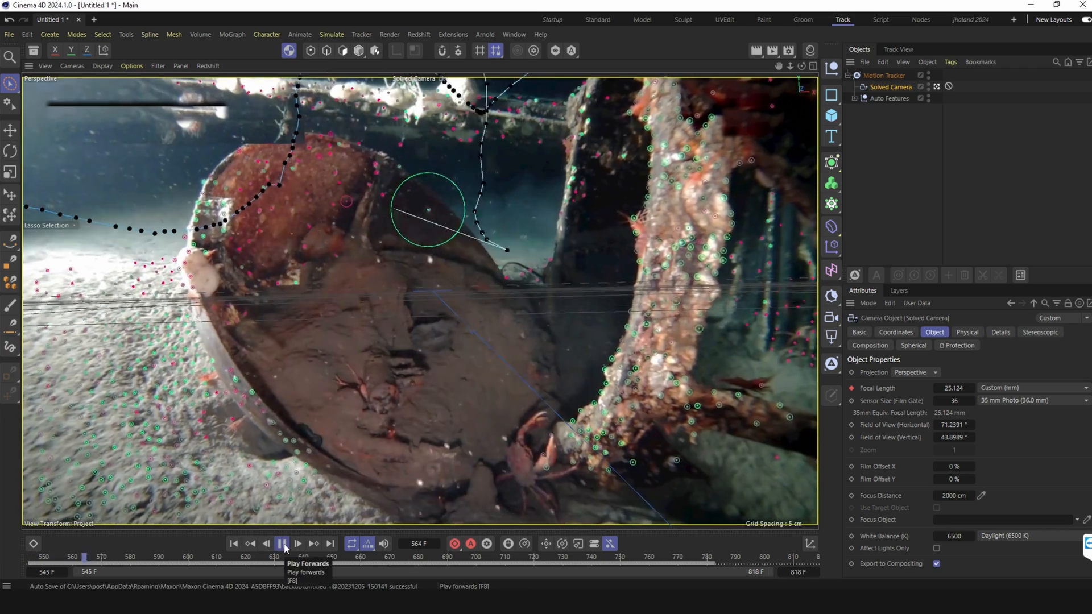
{"action": "left_click", "coordinate": [297, 545]}
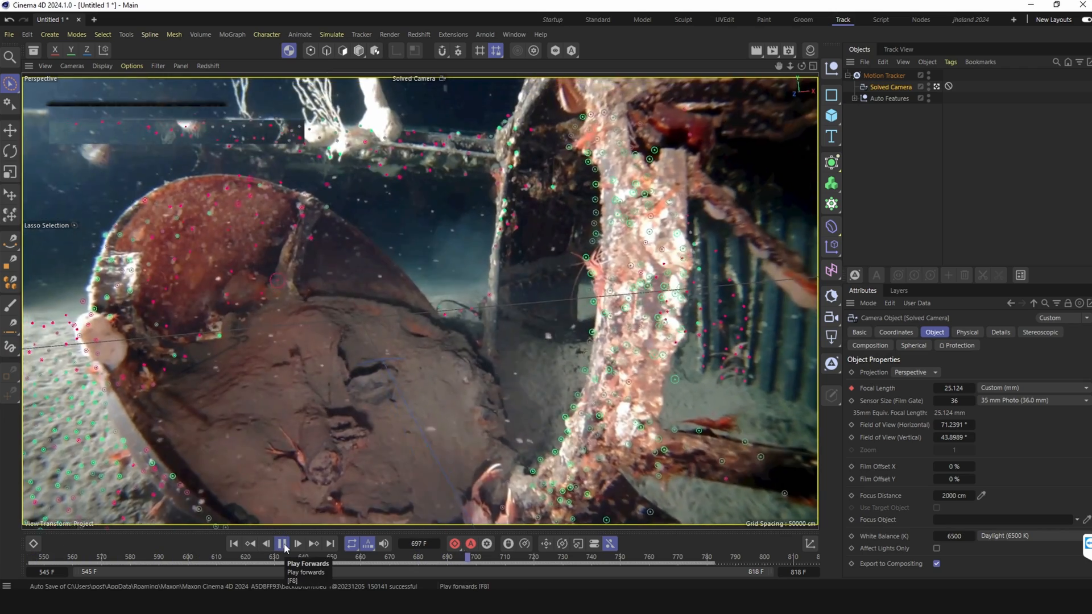
{"action": "left_click", "coordinate": [282, 543]}
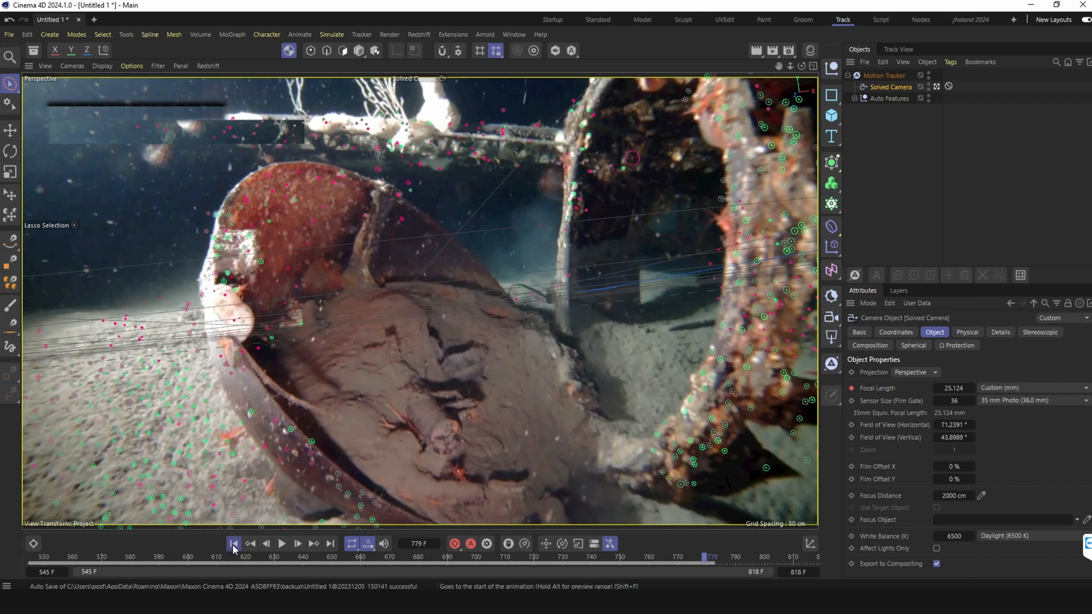
{"action": "left_click", "coordinate": [234, 544]}
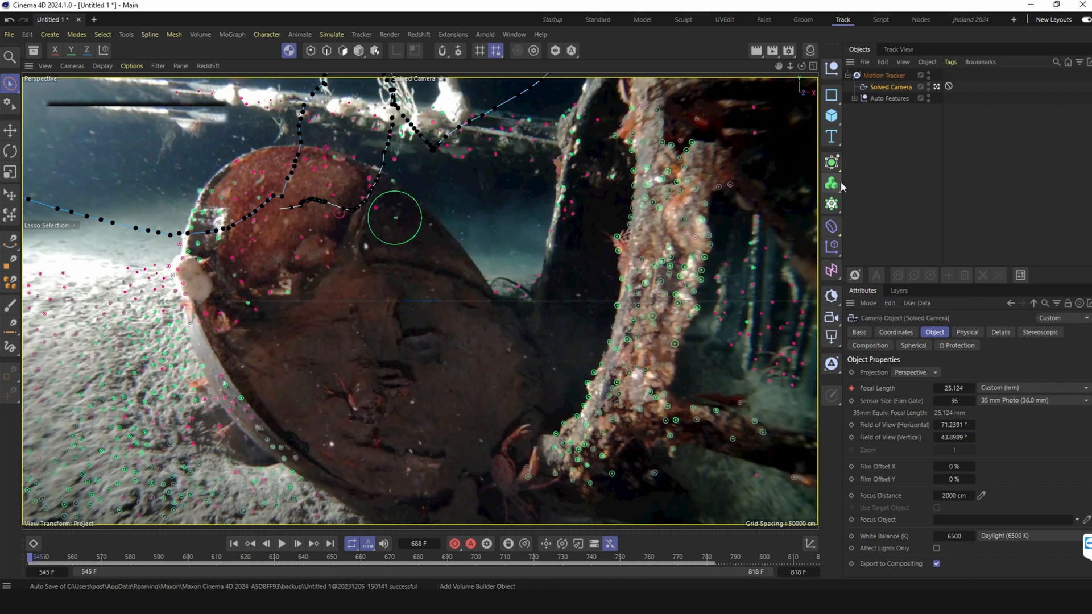
{"action": "mouse_move", "coordinate": [831, 202]}
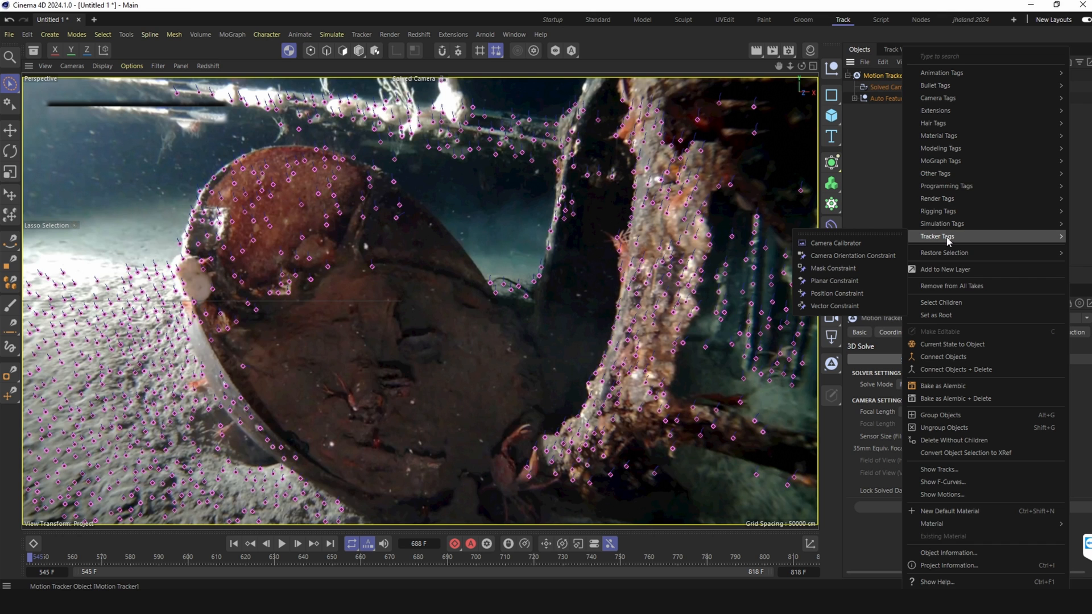
{"action": "mouse_move", "coordinate": [835, 293]}
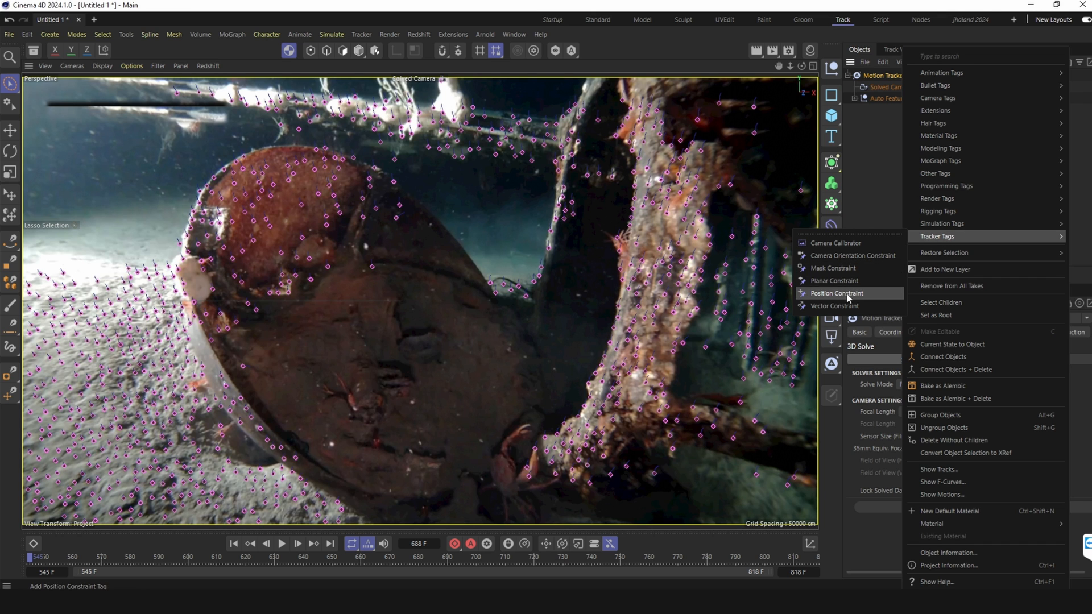
Add a Position Constraint tag to the Motion Tracker, targeting a tracked feature.
{"action": "left_click", "coordinate": [836, 293]}
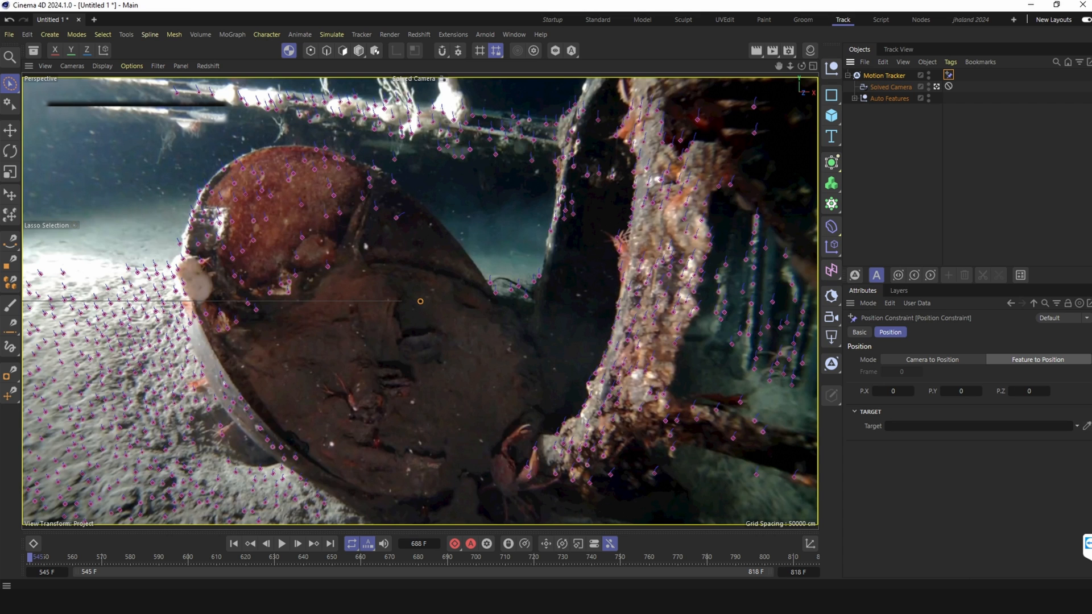
{"action": "mouse_move", "coordinate": [297, 462]}
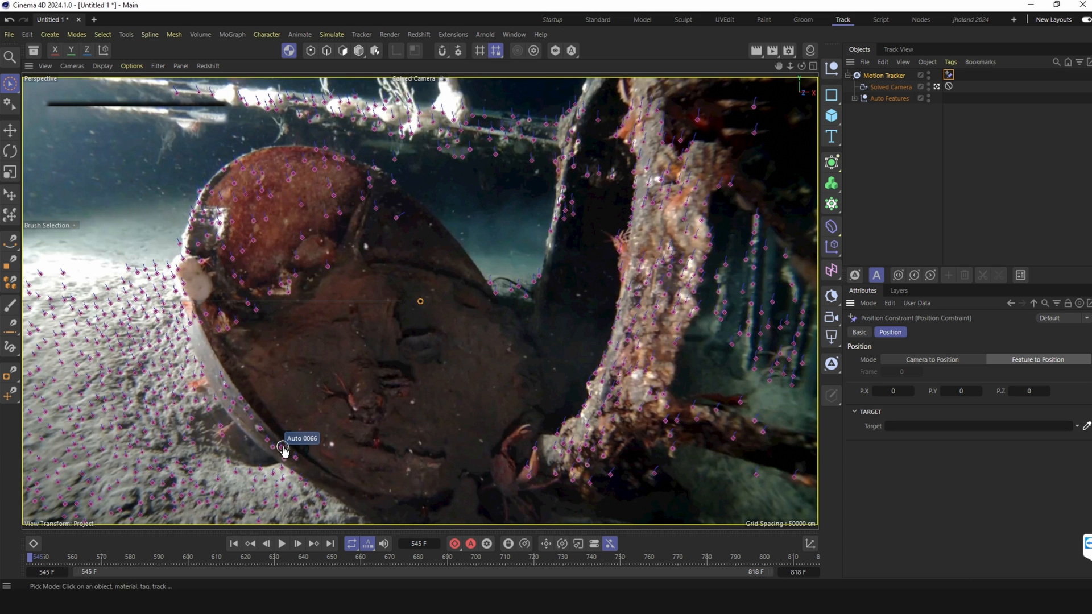
{"action": "left_click", "coordinate": [282, 448]}
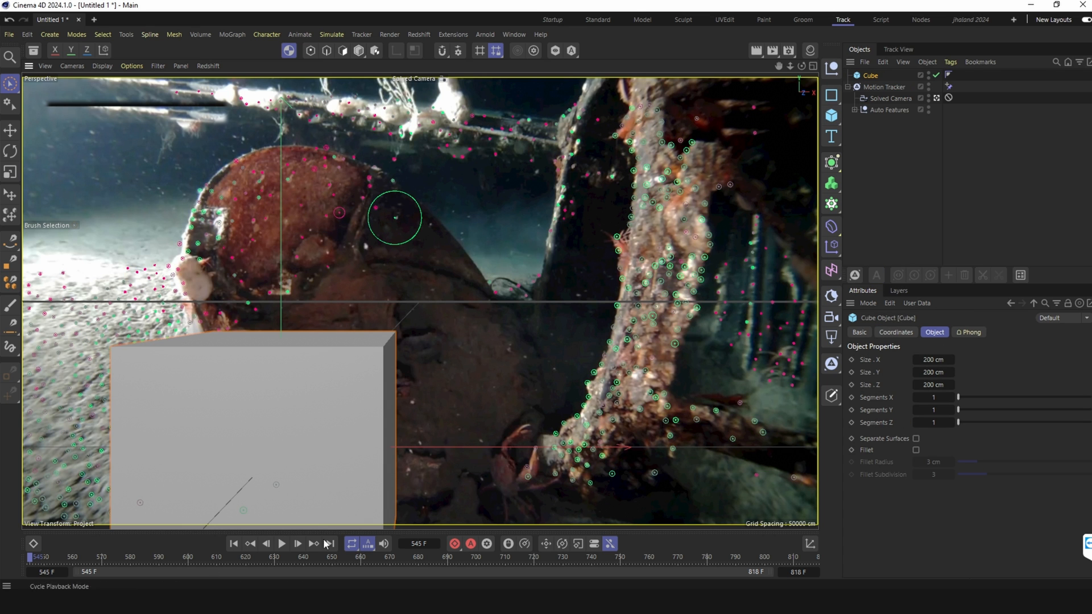
Play the shot to check the cube placement, then stop the preview.
{"action": "left_click", "coordinate": [282, 543]}
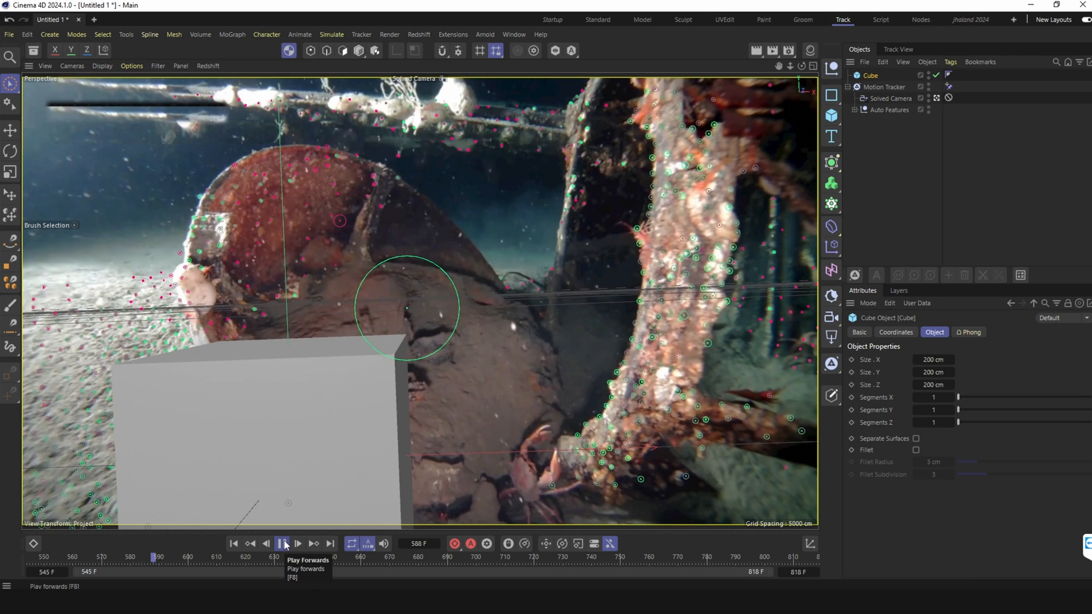
{"action": "left_click", "coordinate": [891, 98]}
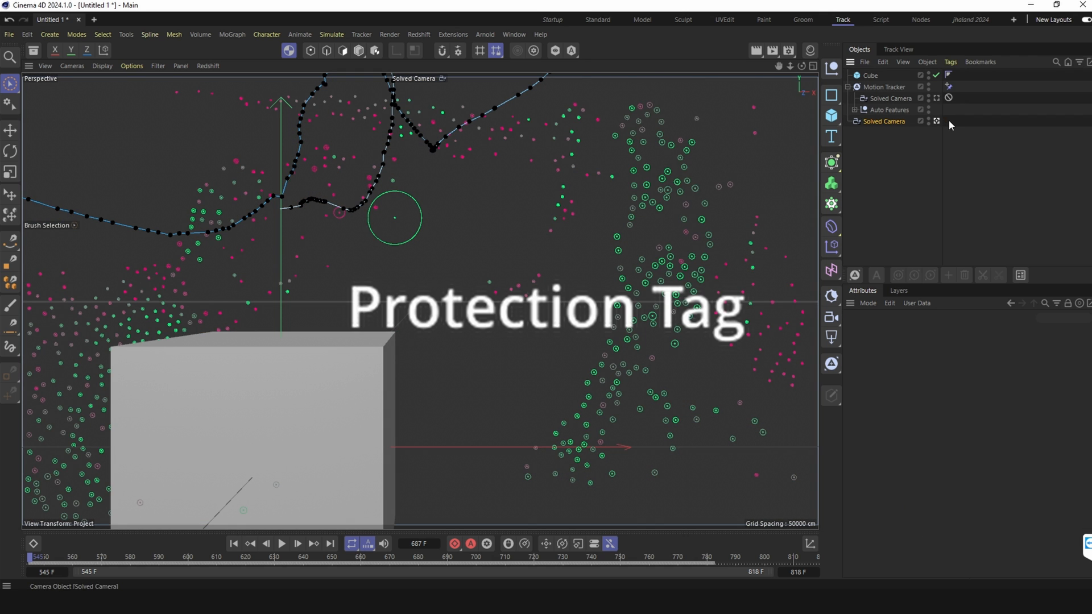
Create a Background object from the tracker footage, then show the copied Solved Camera's coordinates.
{"action": "left_click", "coordinate": [887, 87]}
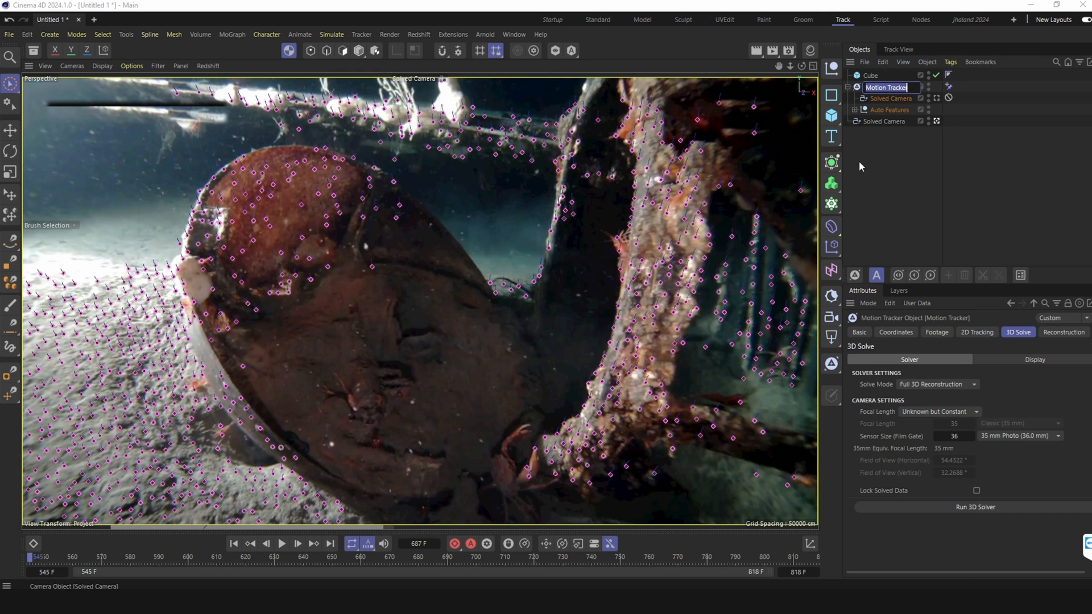
{"action": "left_click", "coordinate": [937, 332]}
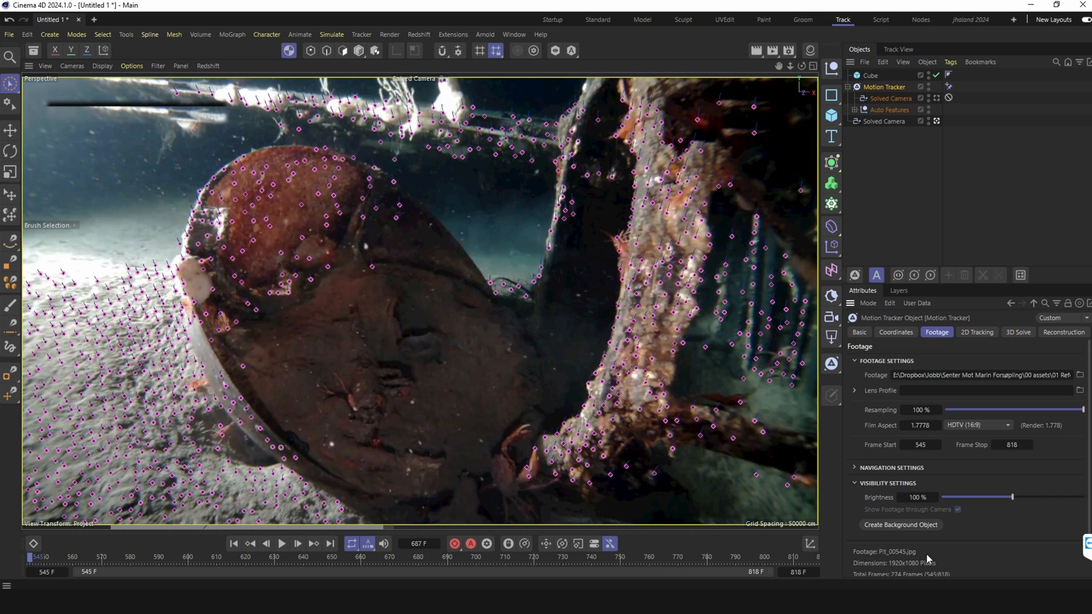
{"action": "left_click", "coordinate": [900, 524]}
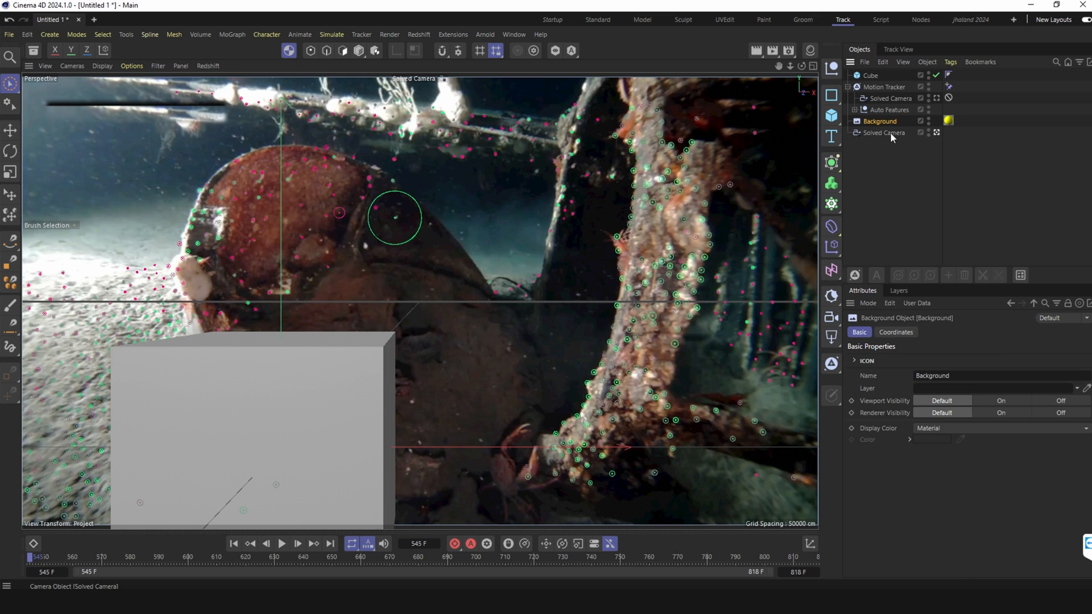
{"action": "left_click", "coordinate": [884, 133]}
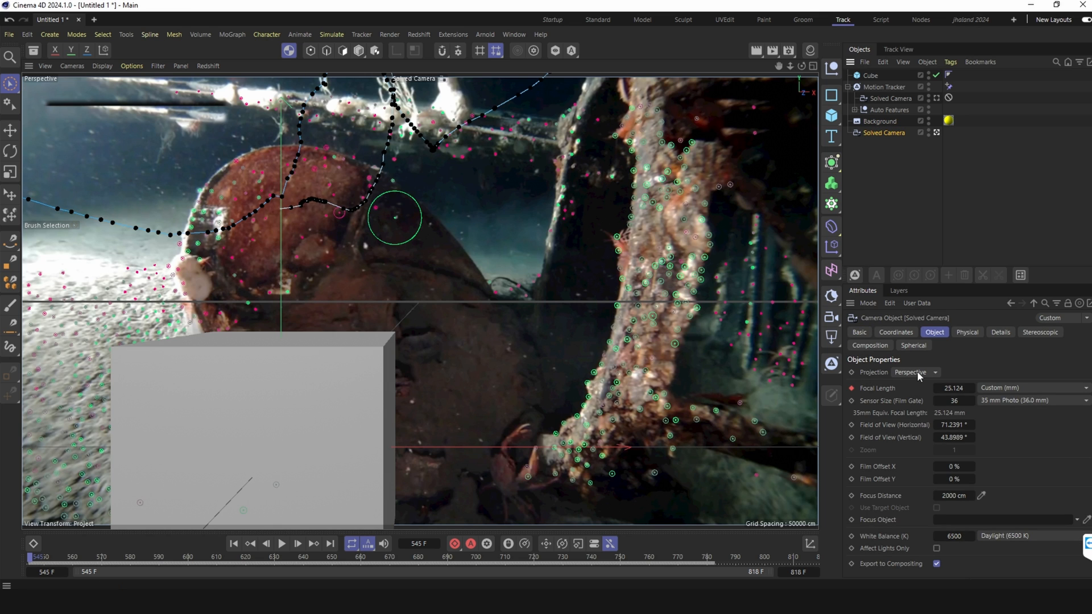
{"action": "left_click", "coordinate": [897, 332]}
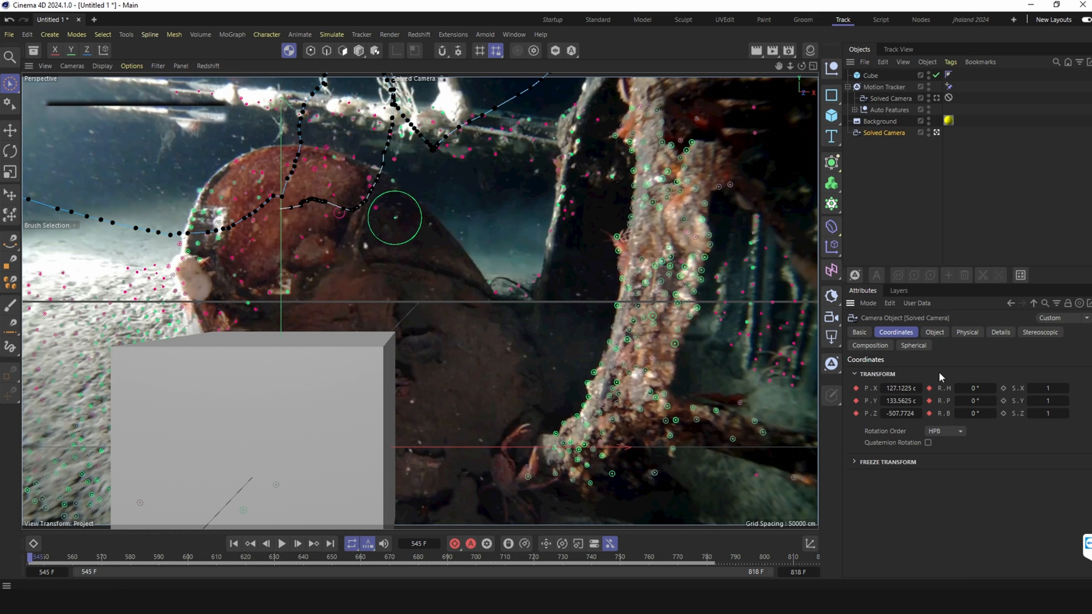
Offset the camera's Freeze Transform (P.X -130, P.Y -76, R.H 35°) and play to check the cube.
{"action": "left_click", "coordinate": [855, 462]}
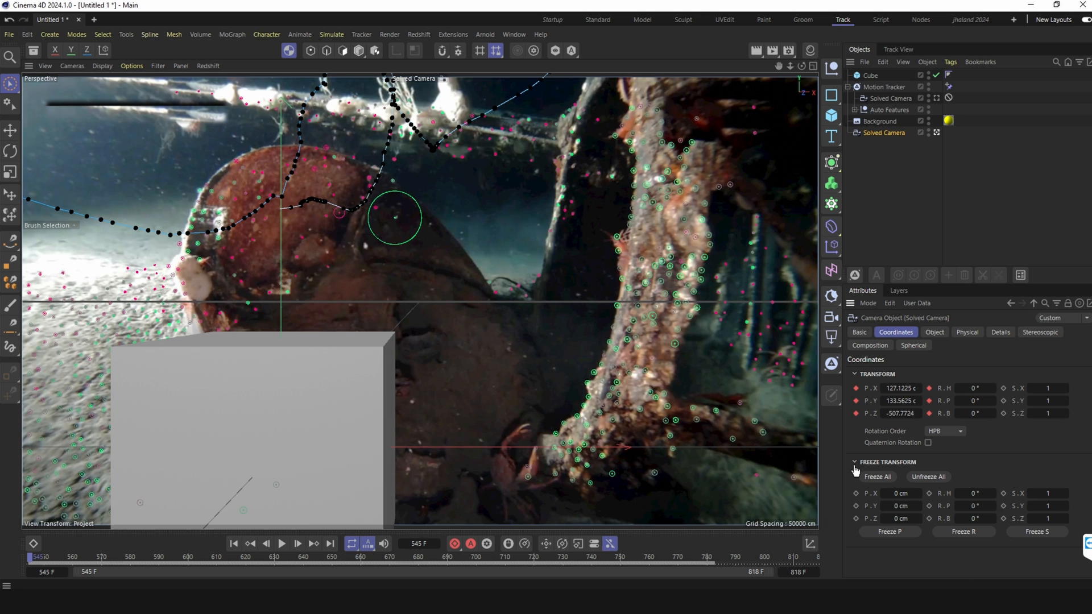
{"action": "mouse_move", "coordinate": [959, 500]}
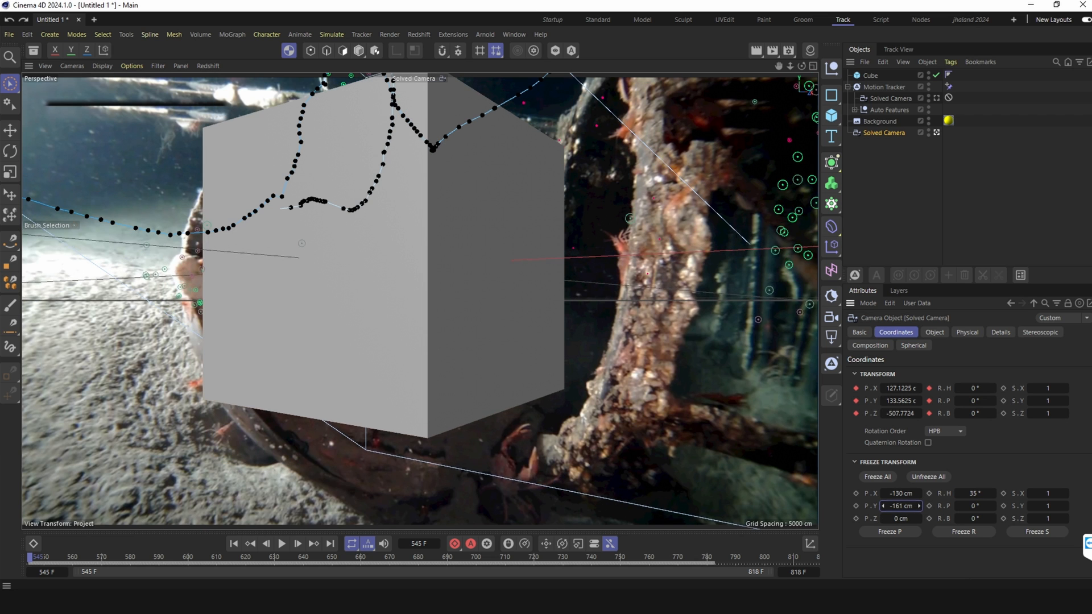
{"action": "left_click", "coordinate": [282, 543]}
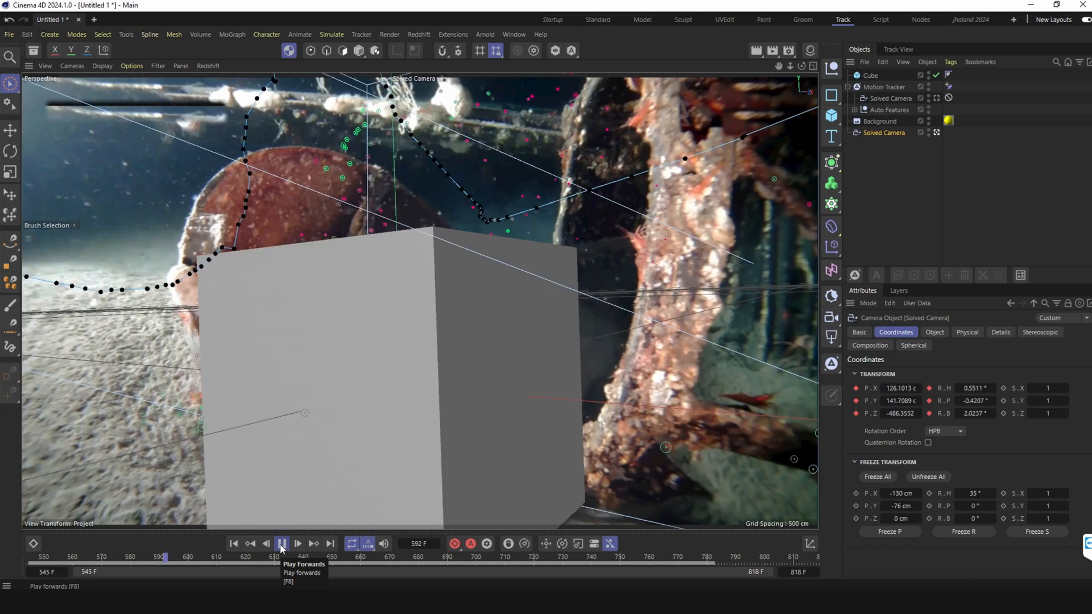
{"action": "left_click", "coordinate": [282, 543]}
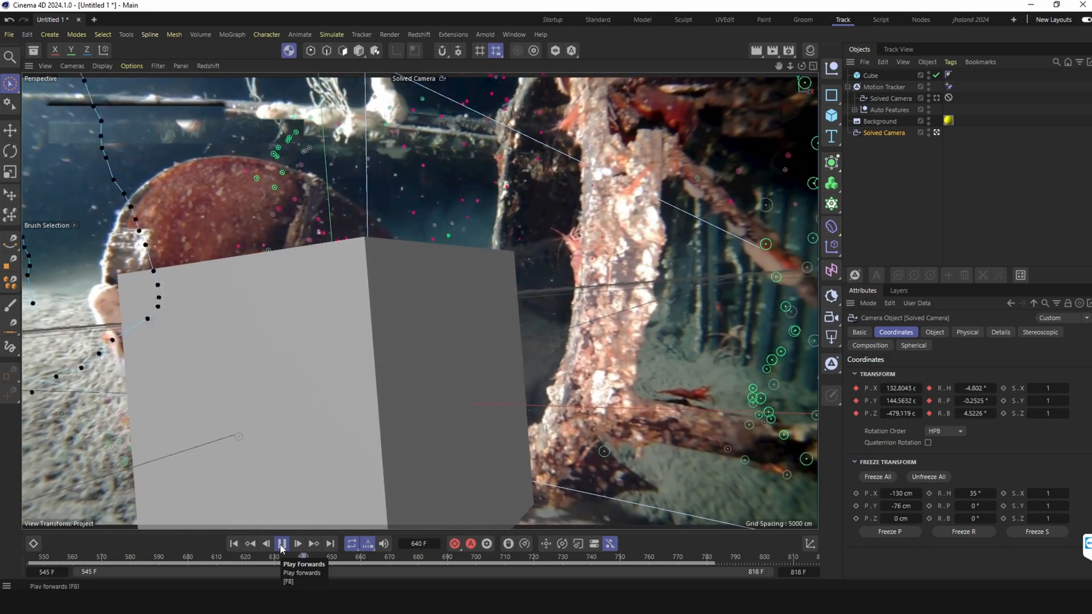
{"action": "left_click", "coordinate": [283, 543]}
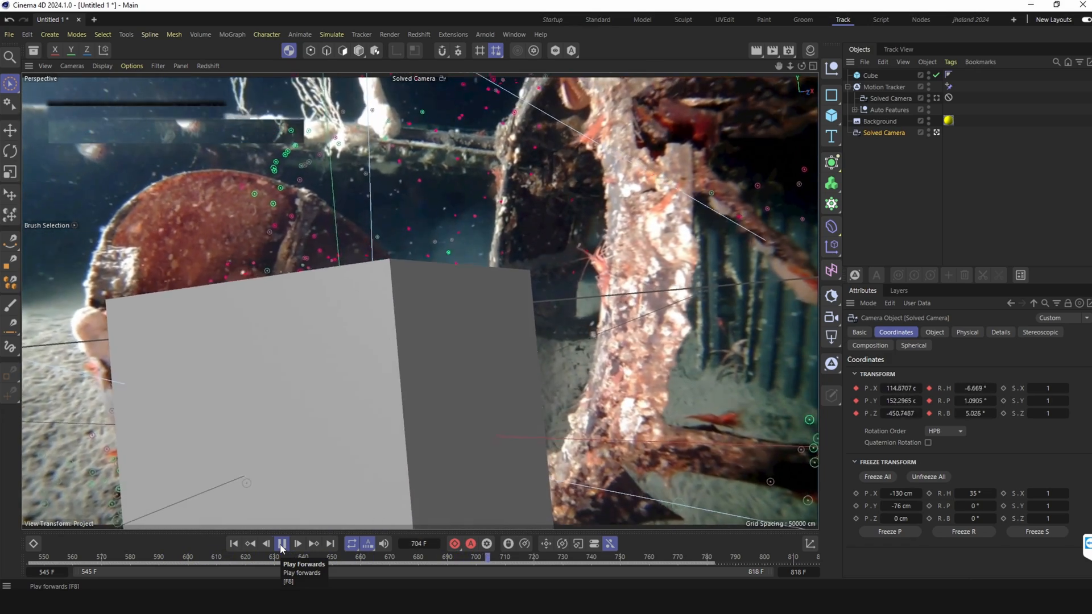
{"action": "left_click", "coordinate": [282, 544]}
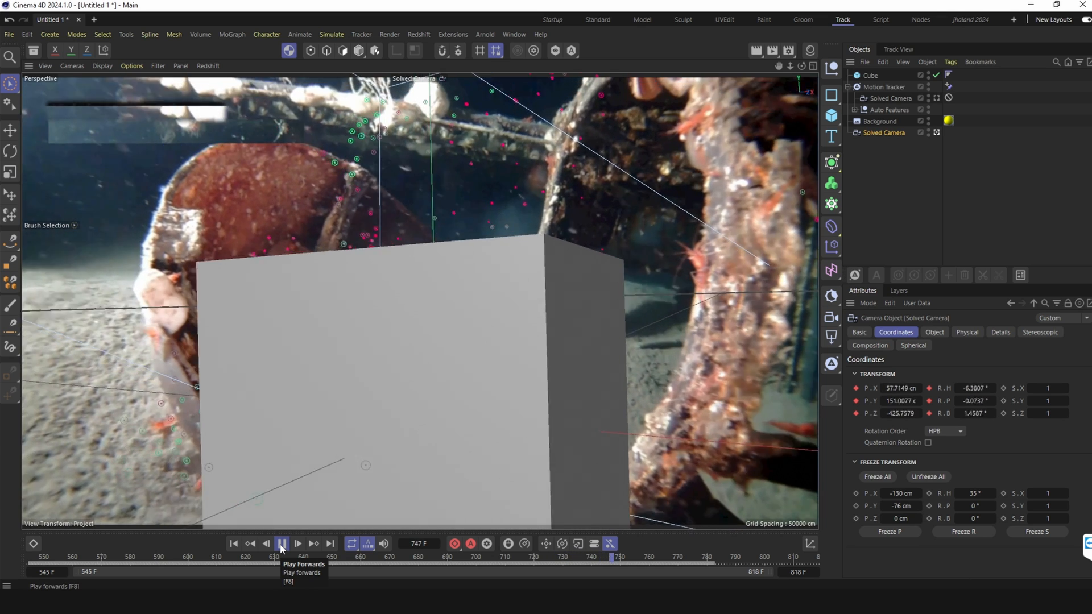
{"action": "left_click", "coordinate": [282, 544]}
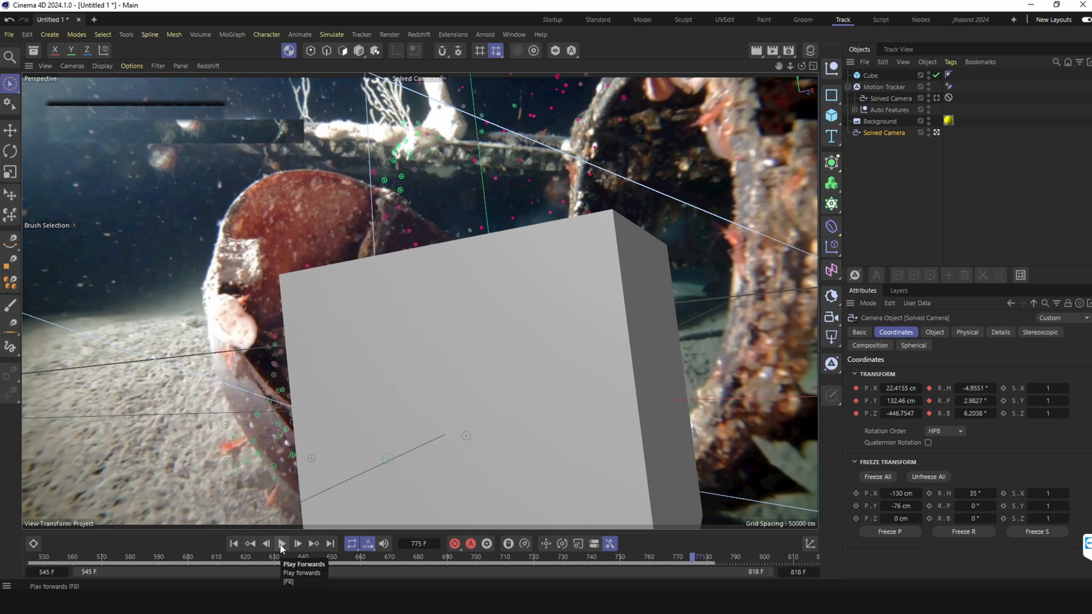
{"action": "mouse_move", "coordinate": [234, 544]}
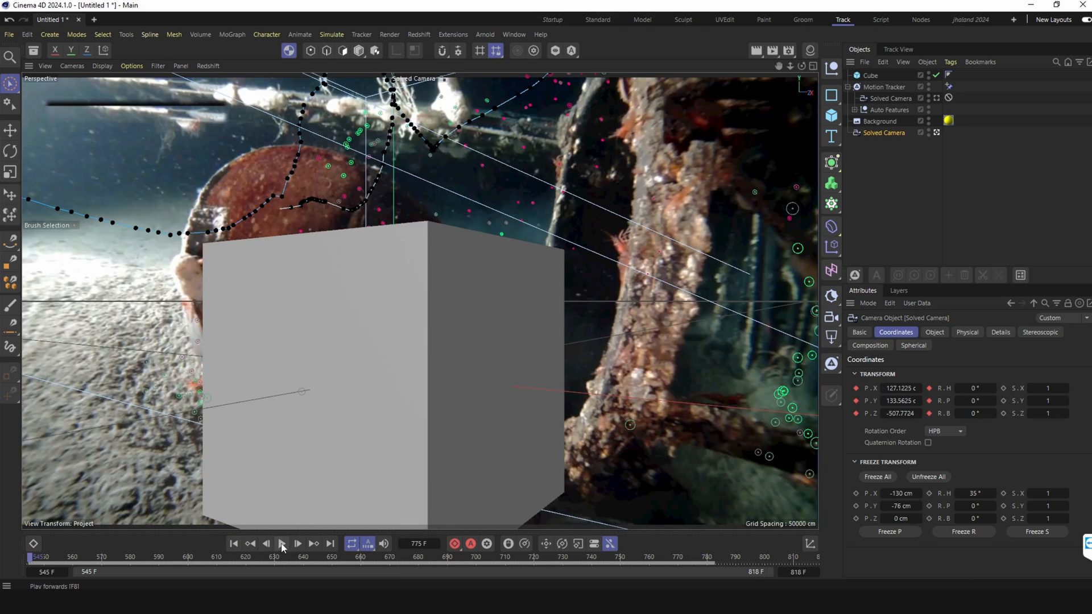
{"action": "left_click", "coordinate": [282, 544]}
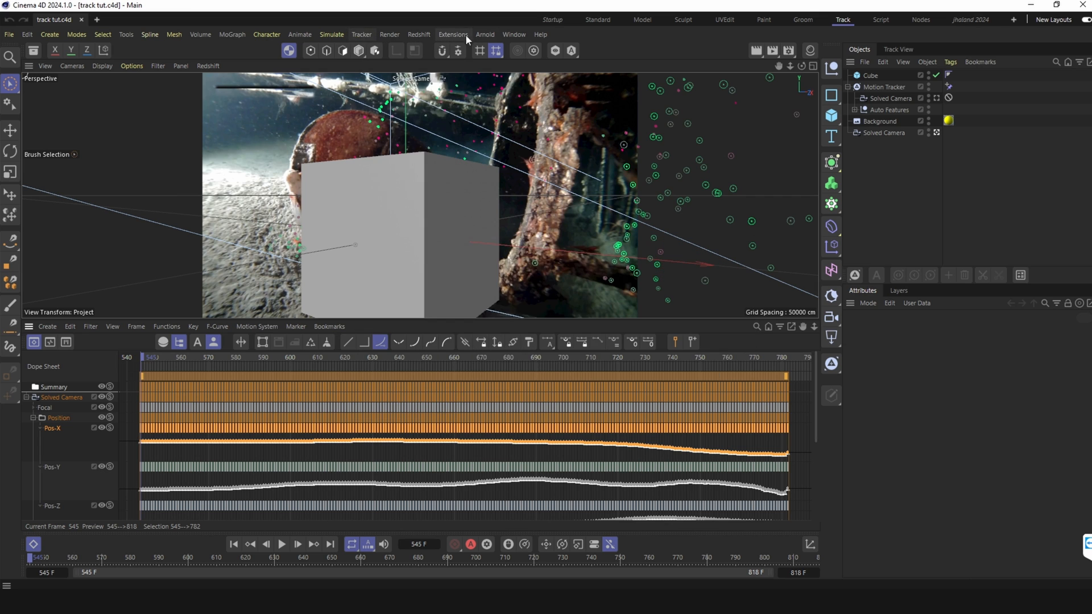
Open the user scripts folder on disk via Extensions > User Scripts > Script Folder.
{"action": "left_click", "coordinate": [453, 34]}
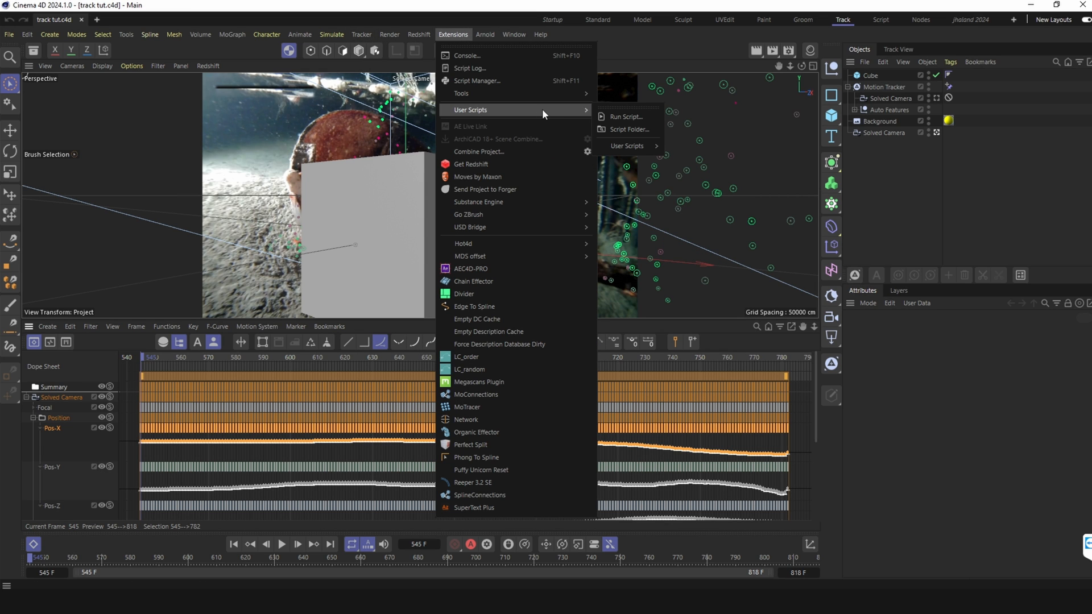
{"action": "mouse_move", "coordinate": [631, 130]}
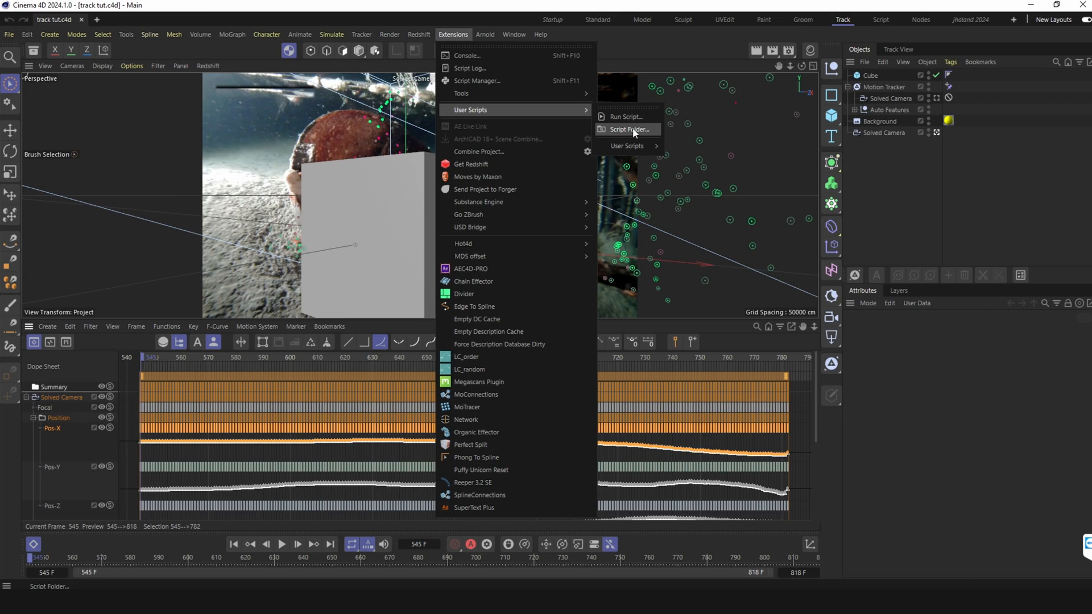
{"action": "left_click", "coordinate": [627, 130]}
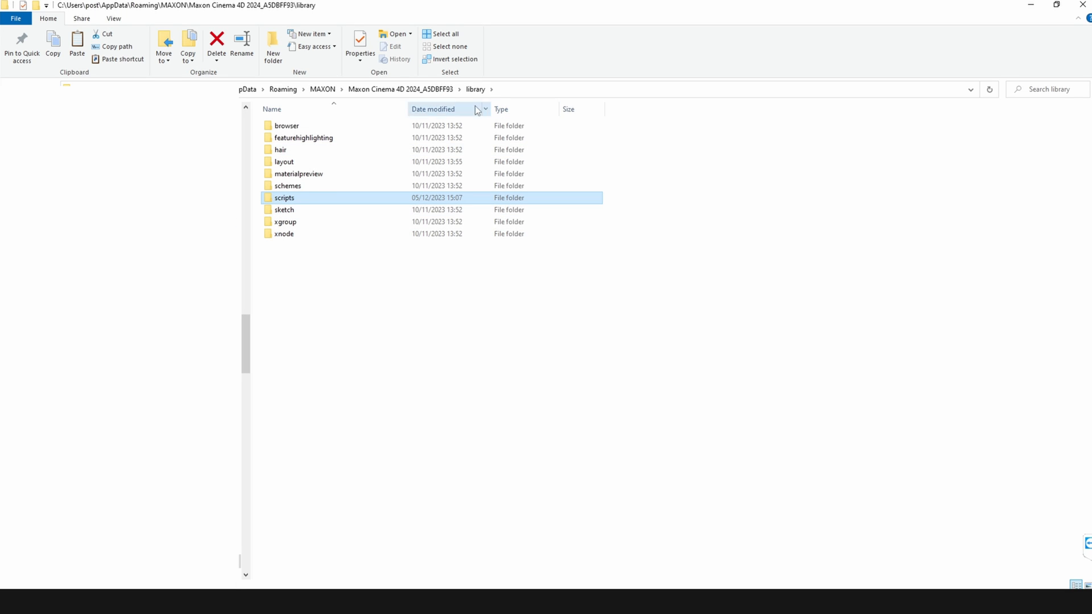
{"action": "double_click", "coordinate": [284, 198]}
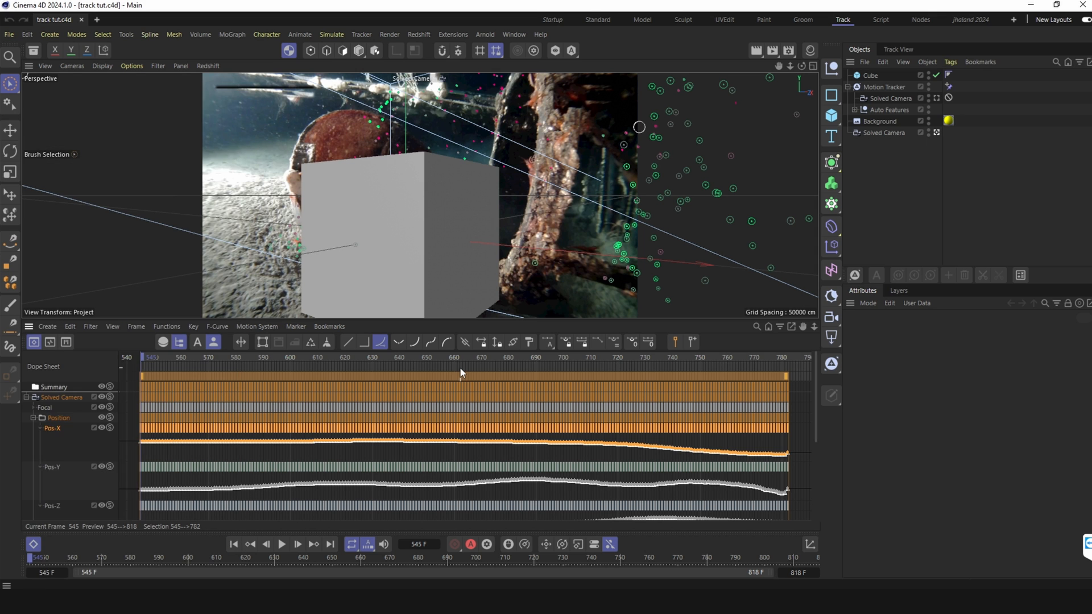
Run the Clean key reduce script on the X, Y and Z position tracks, deleting every nth frame.
{"action": "left_click", "coordinate": [452, 34]}
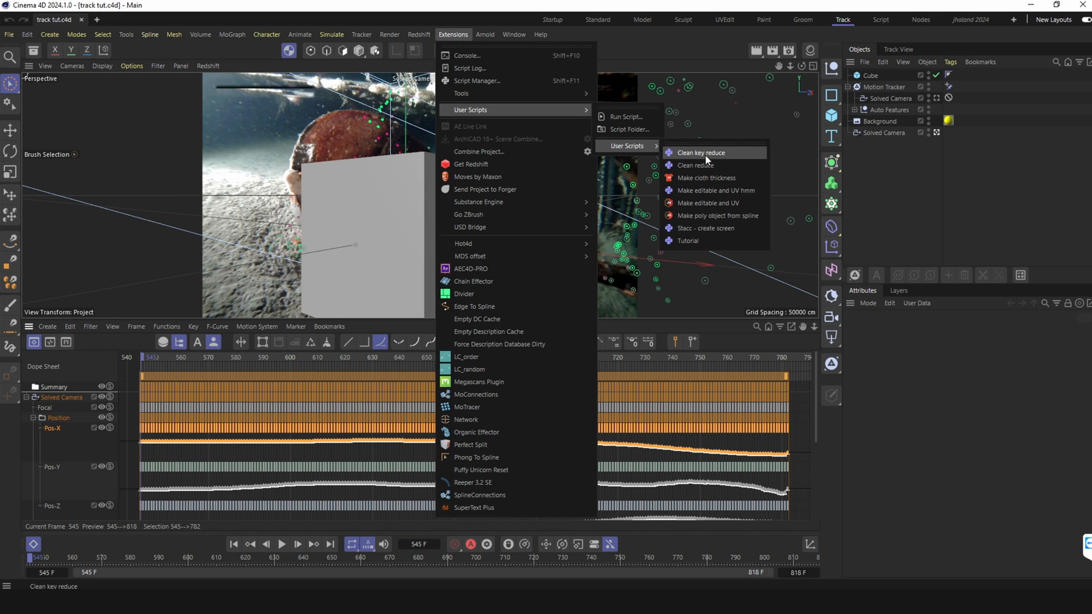
{"action": "left_click", "coordinate": [701, 152]}
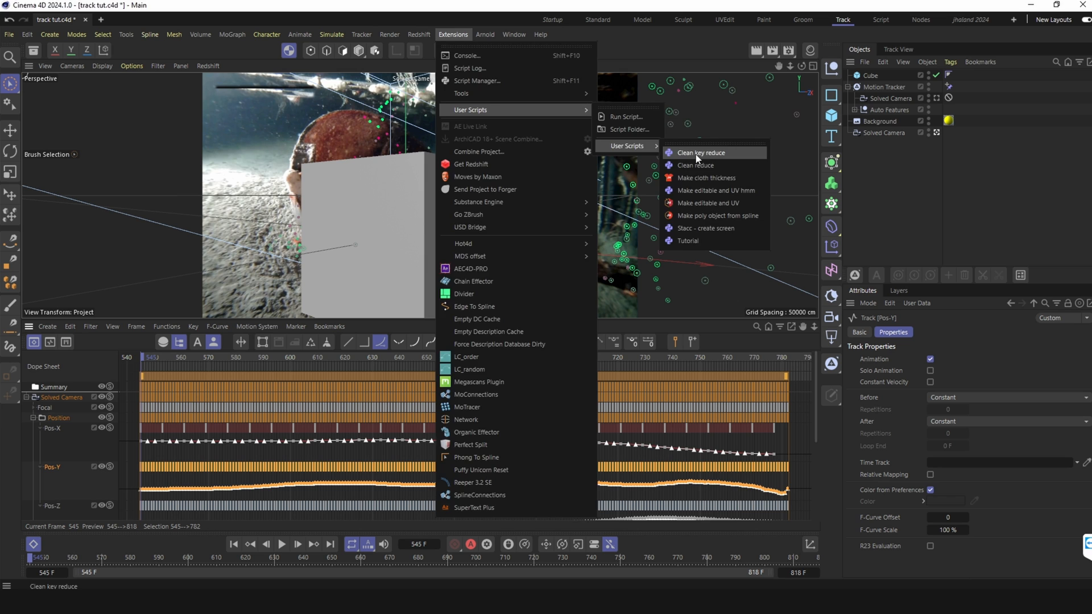
{"action": "left_click", "coordinate": [700, 152]}
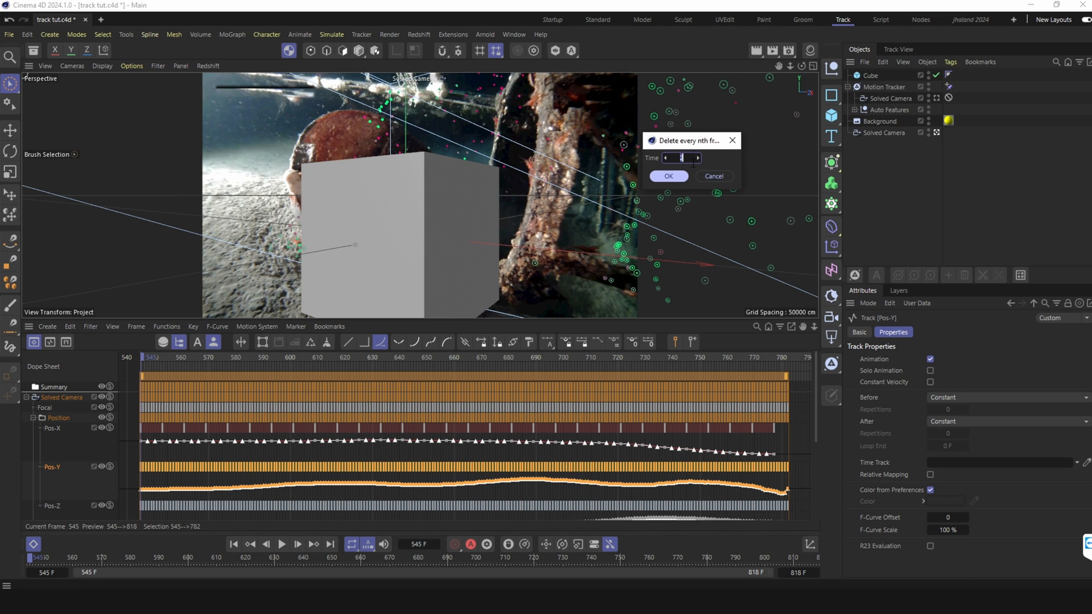
{"action": "left_click", "coordinate": [667, 177]}
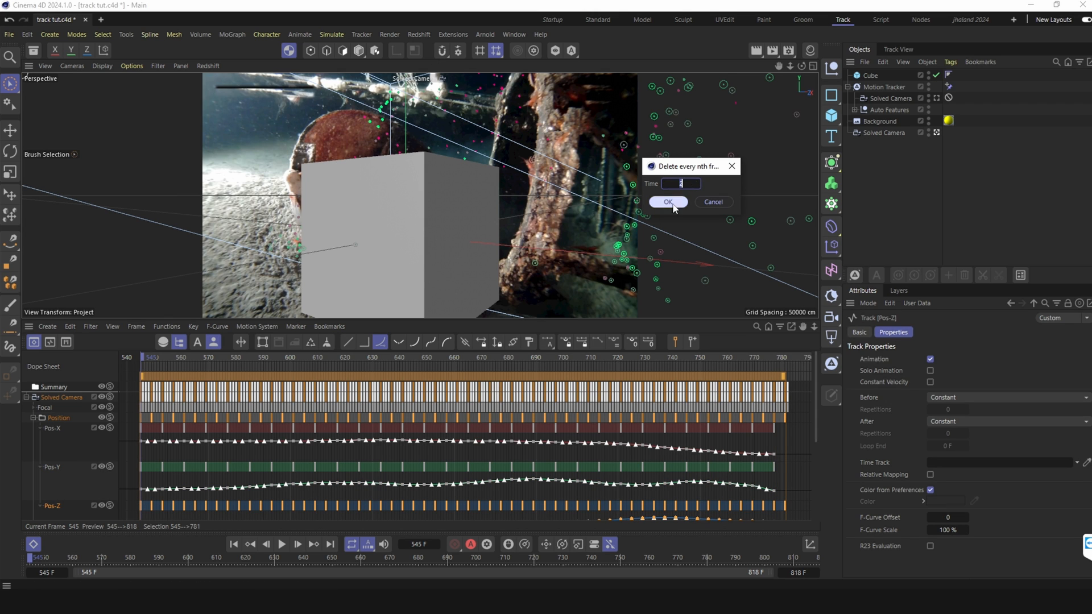
{"action": "mouse_move", "coordinate": [818, 398]}
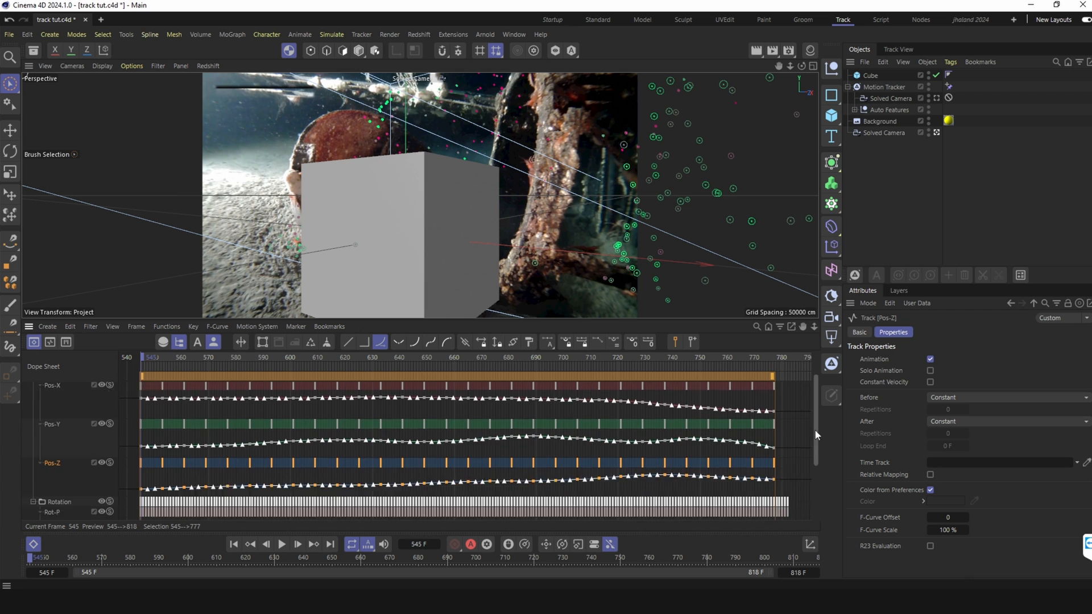
Thin the Rot-P, Rot-H and Rot-B keyframes, then play and rewind to check the cube.
{"action": "scroll", "scroll_direction": "down", "scroll_amount": 3}
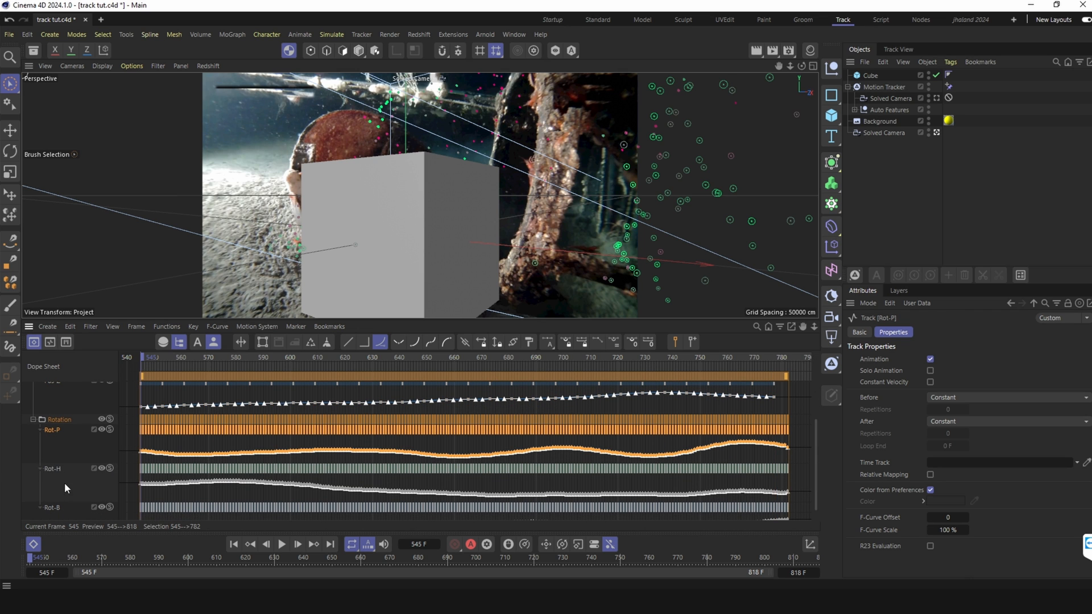
{"action": "left_click", "coordinate": [453, 34]}
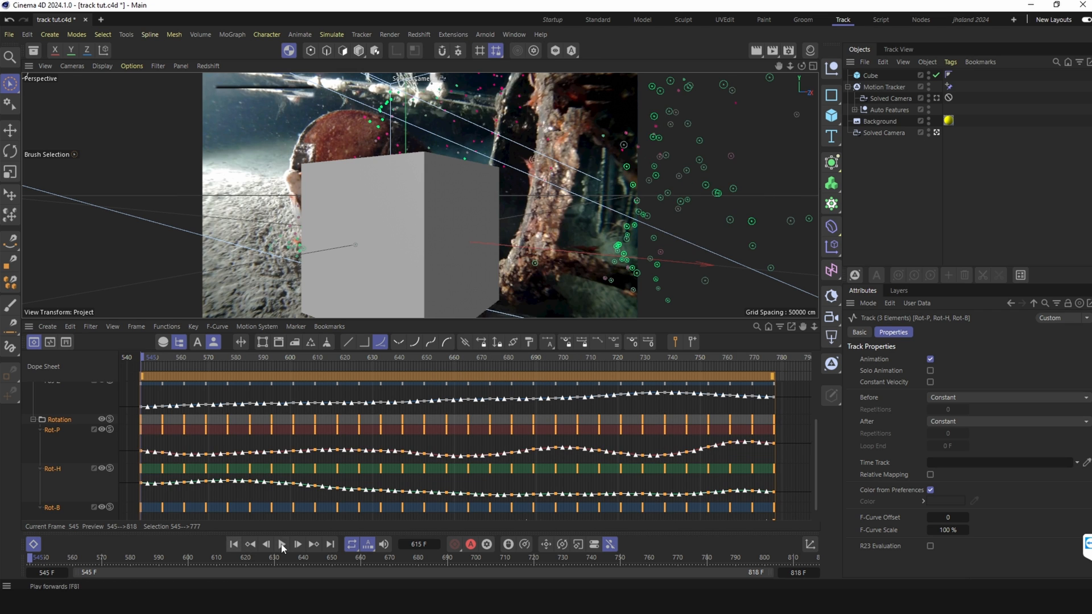
{"action": "left_click", "coordinate": [282, 544]}
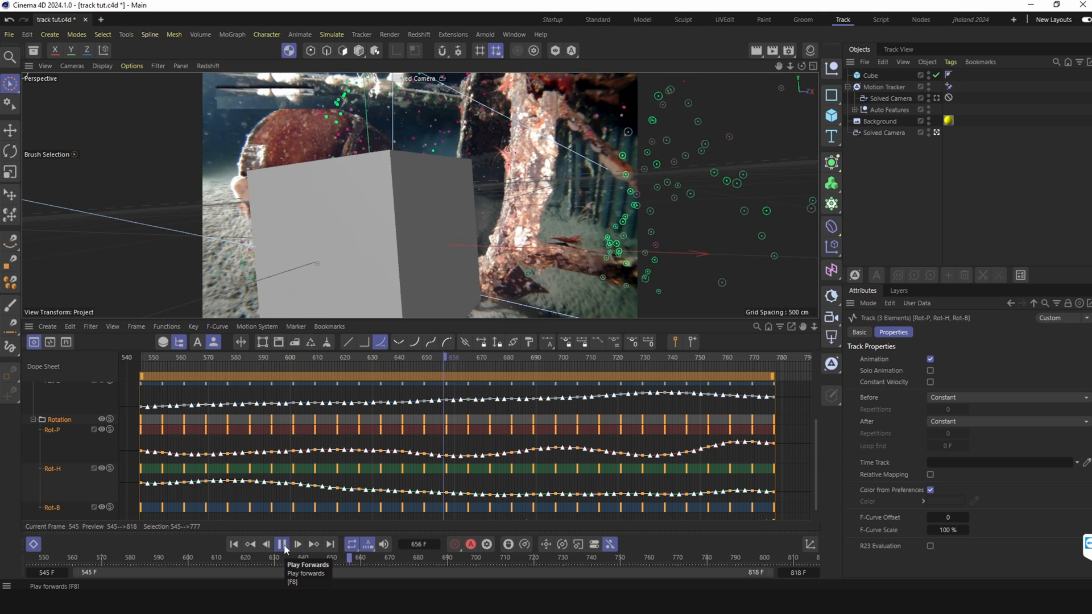
{"action": "left_click", "coordinate": [282, 544]}
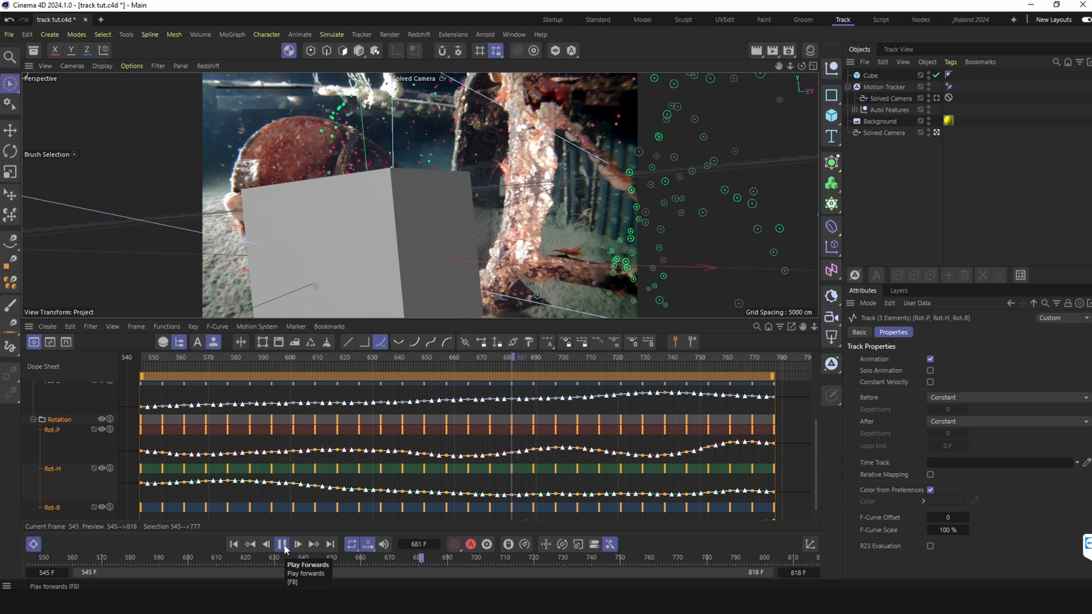
{"action": "left_click", "coordinate": [234, 545]}
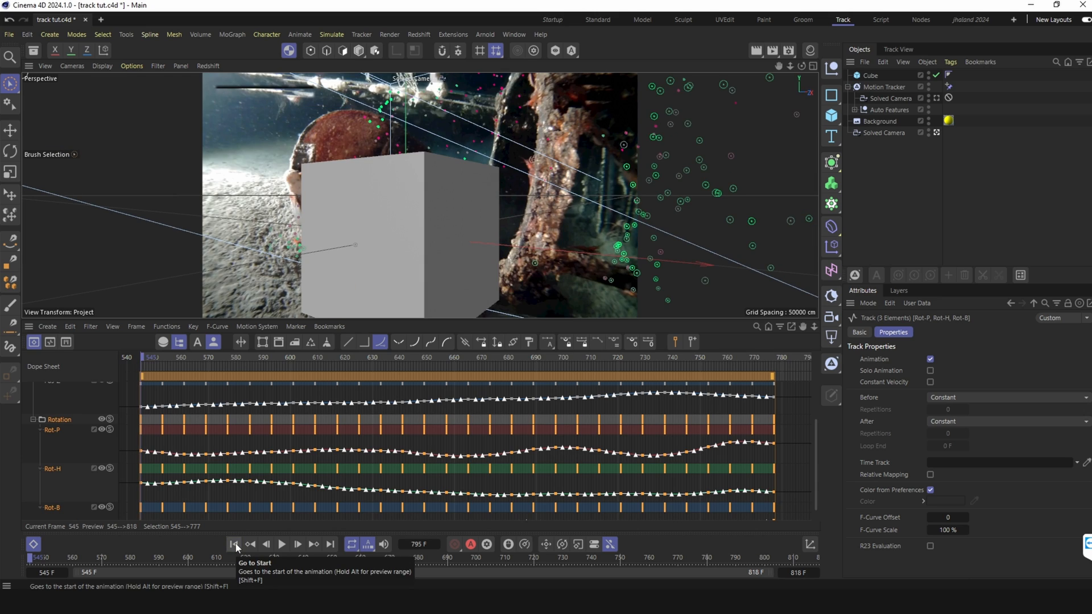